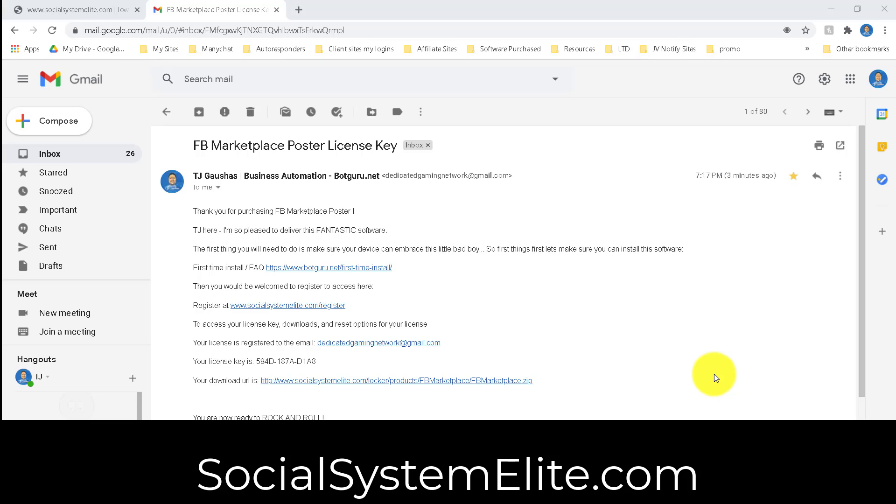
pyautogui.moveTo(326, 139)
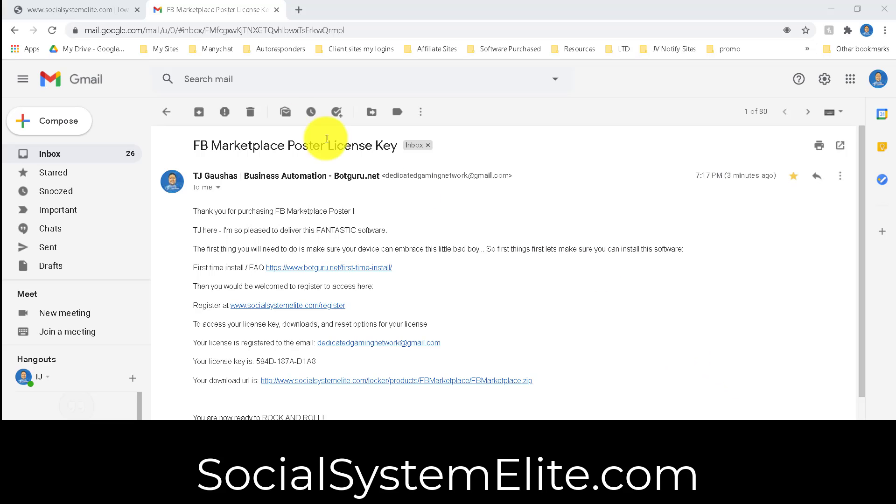
pyautogui.moveTo(273, 151)
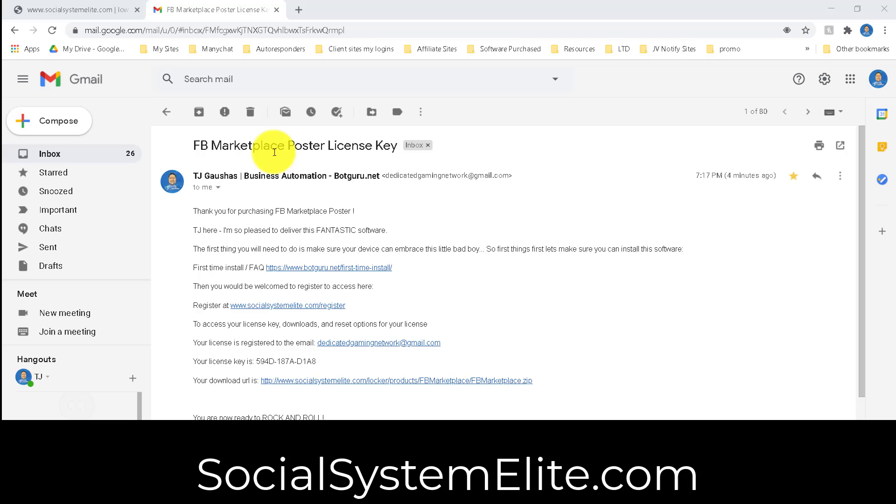
pyautogui.moveTo(393, 150)
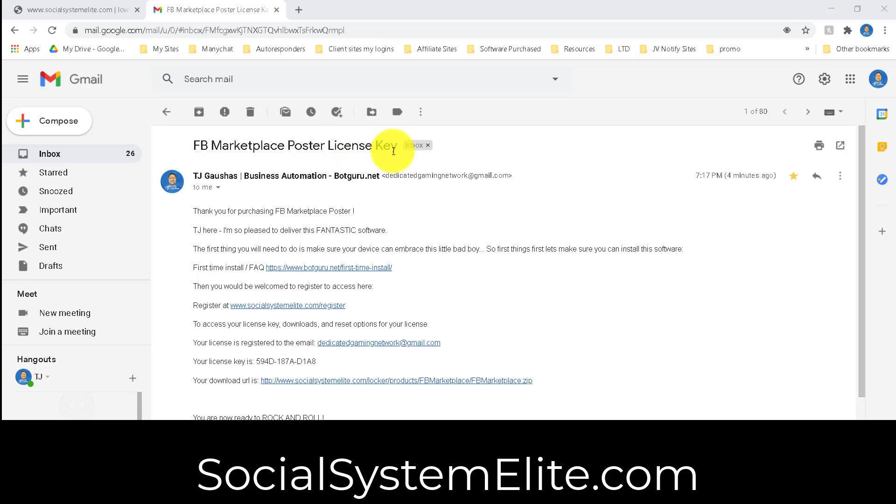
pyautogui.moveTo(504, 222)
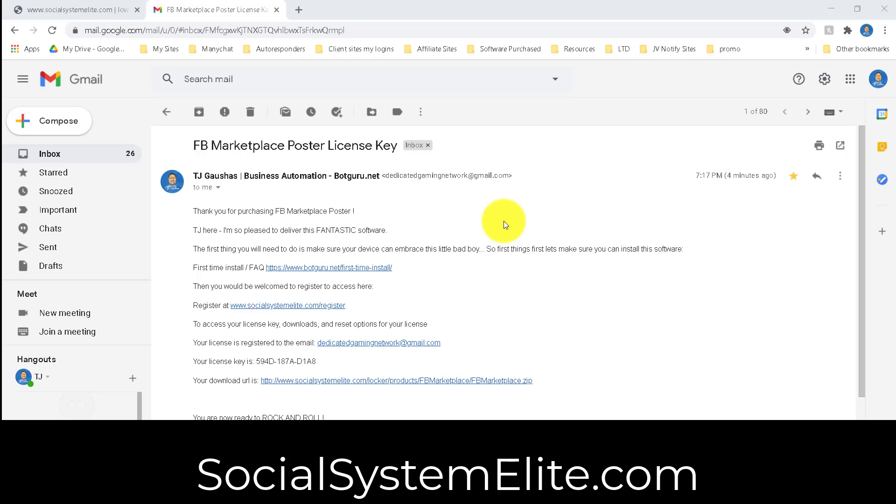
# Download the FBMarketplace ZIP from the email link and save it to Downloads.
pyautogui.scroll(-3)
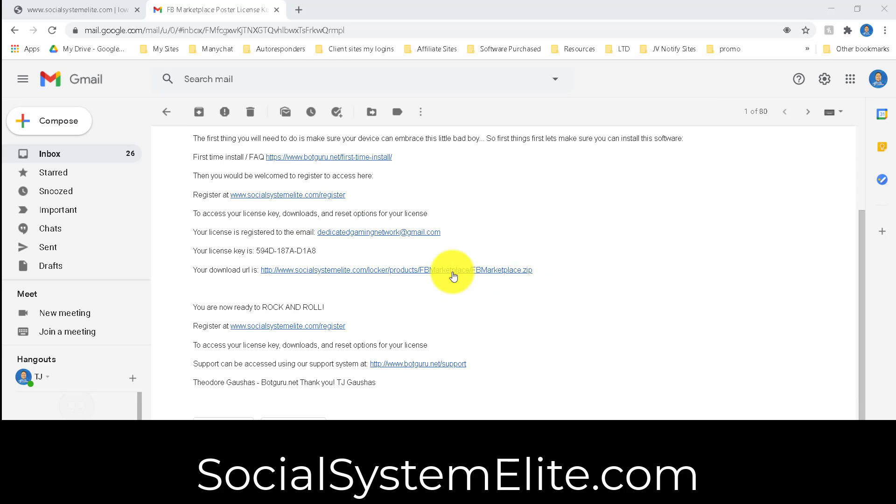
pyautogui.moveTo(397, 274)
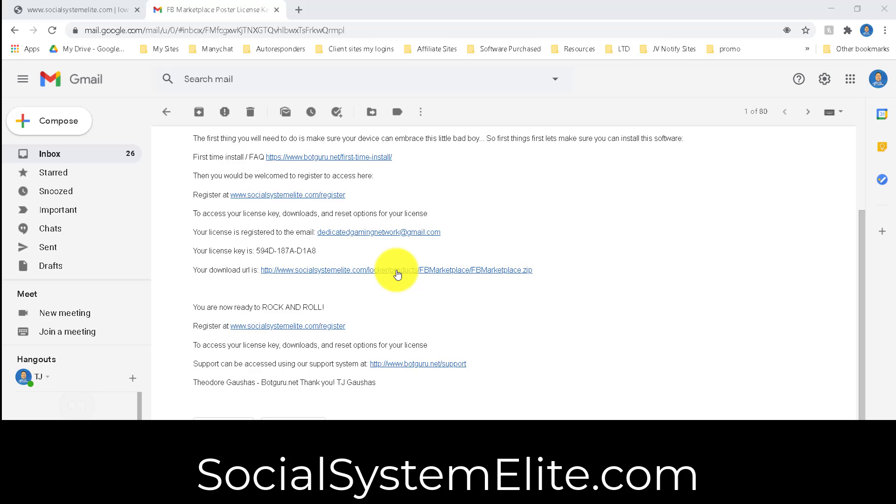
pyautogui.click(394, 270)
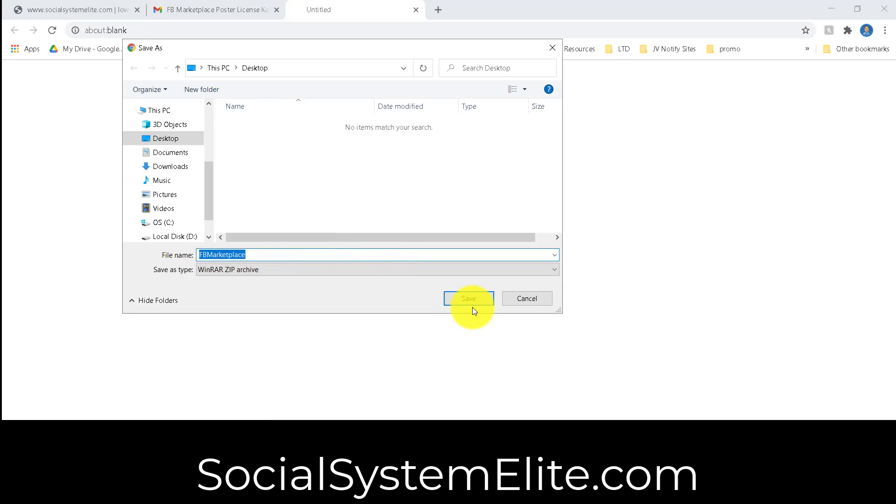
pyautogui.click(172, 166)
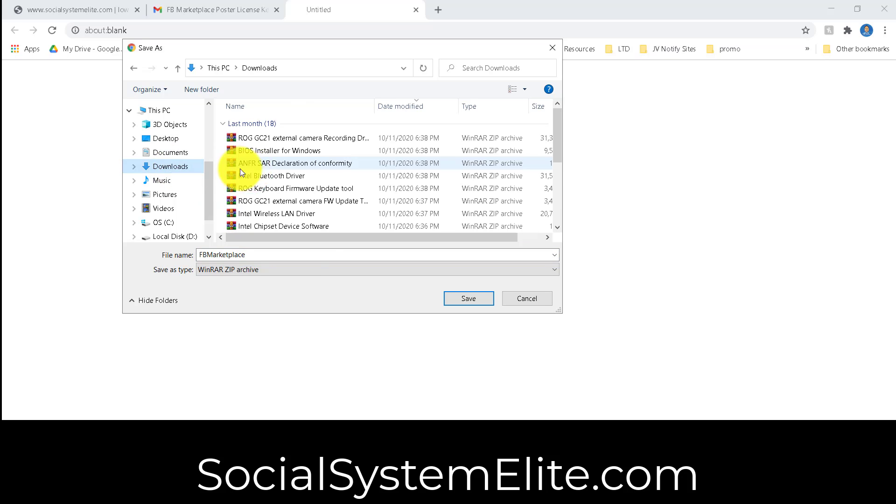
pyautogui.click(468, 298)
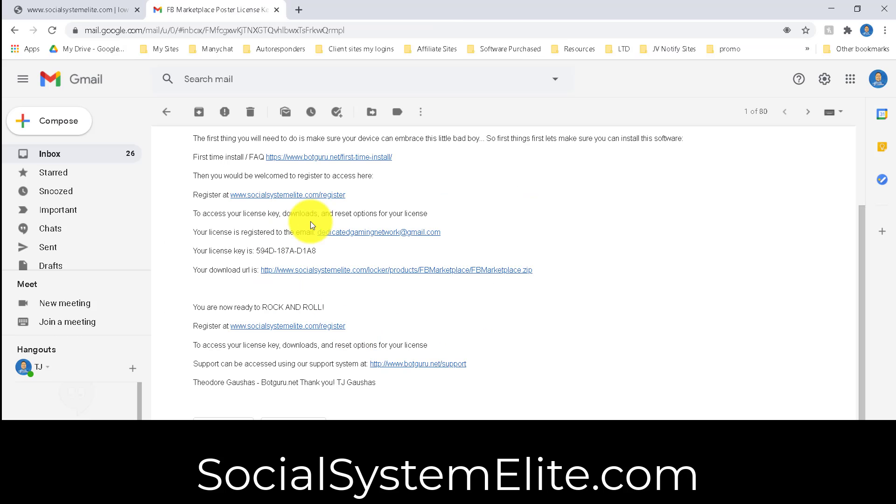
pyautogui.moveTo(312, 225)
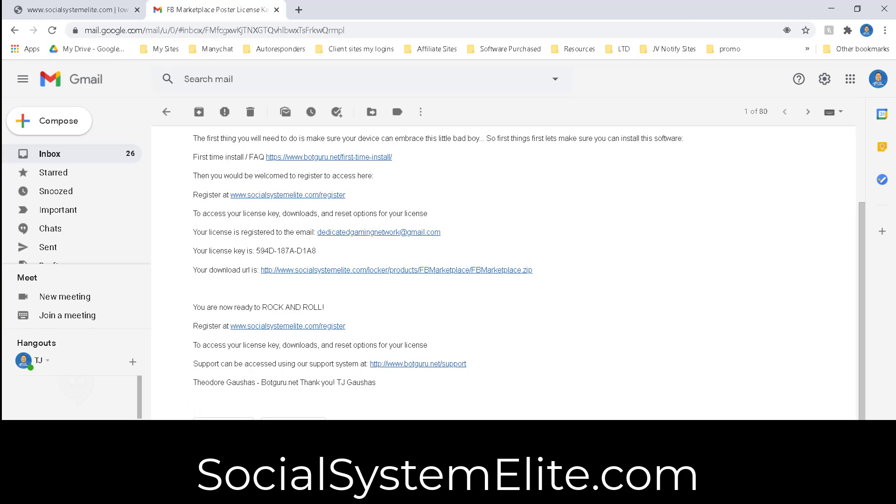
pyautogui.moveTo(388, 412)
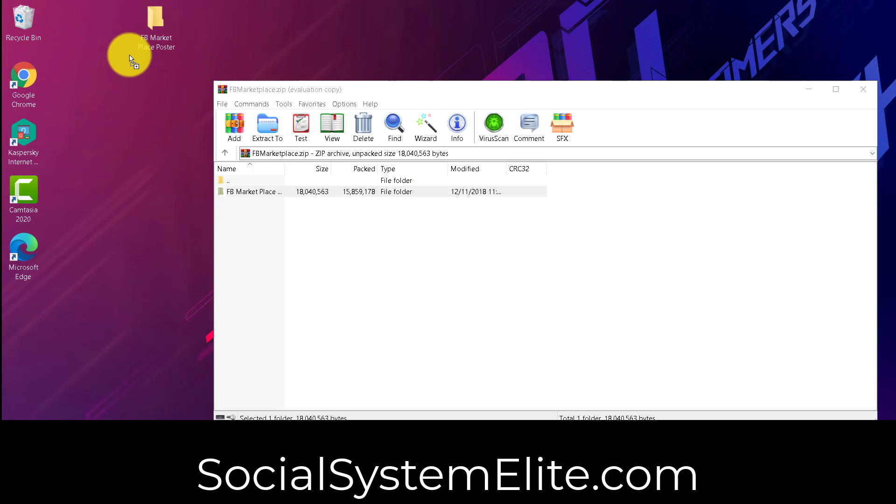
pyautogui.moveTo(709, 116)
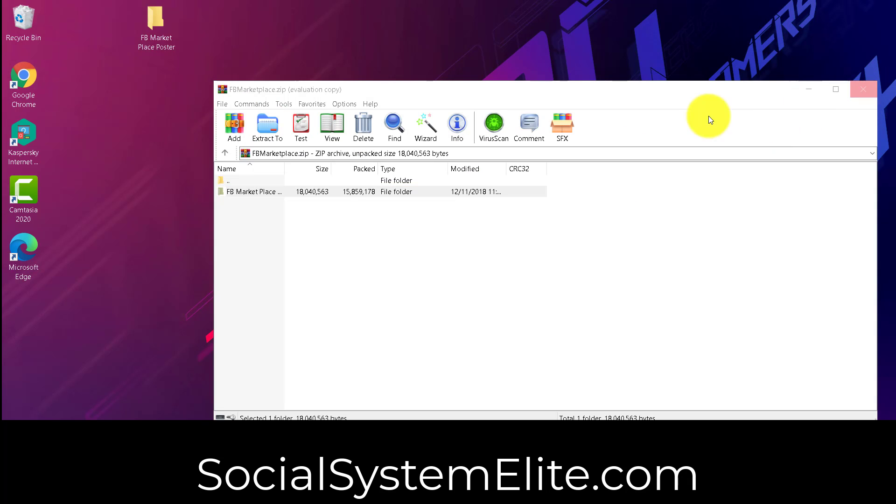
pyautogui.moveTo(865, 142)
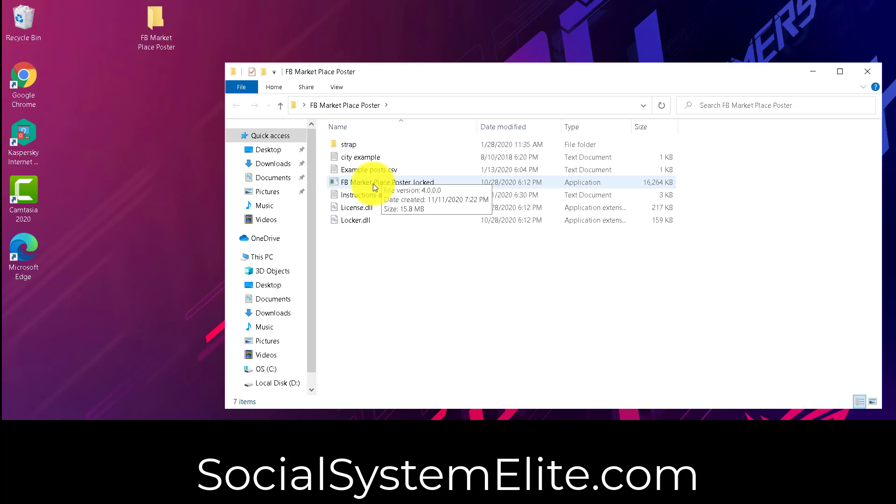
pyautogui.moveTo(374, 188)
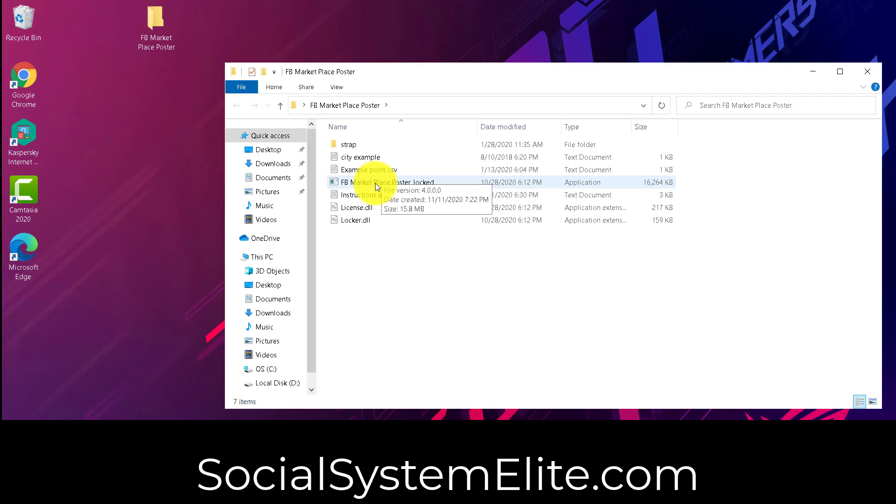
# Launch the FB Market Place Poster_locked application from its folder.
pyautogui.click(389, 182)
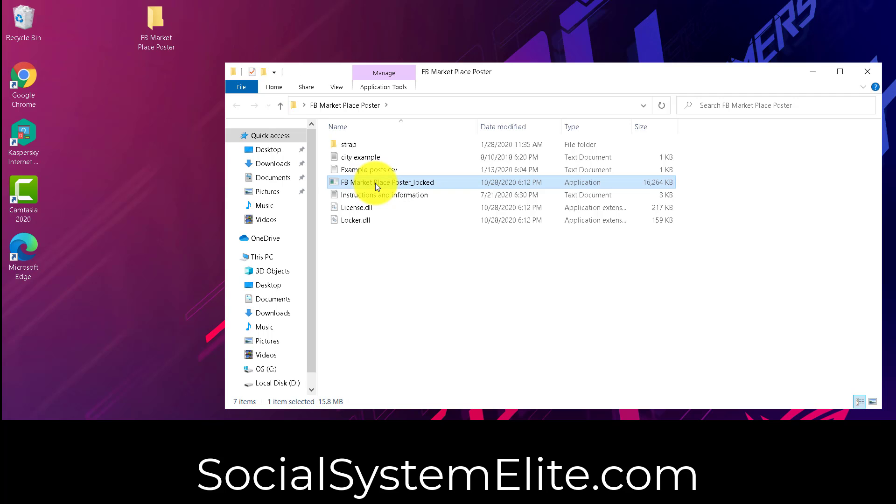
pyautogui.doubleClick(390, 182)
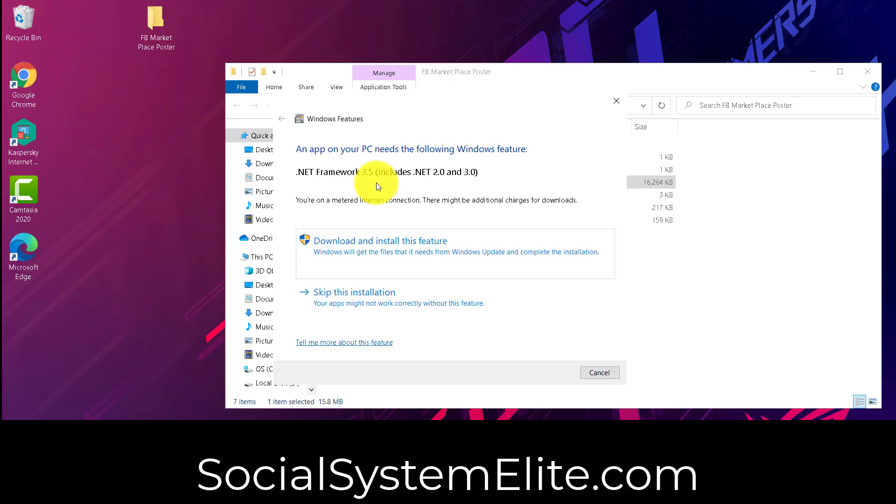
pyautogui.moveTo(409, 258)
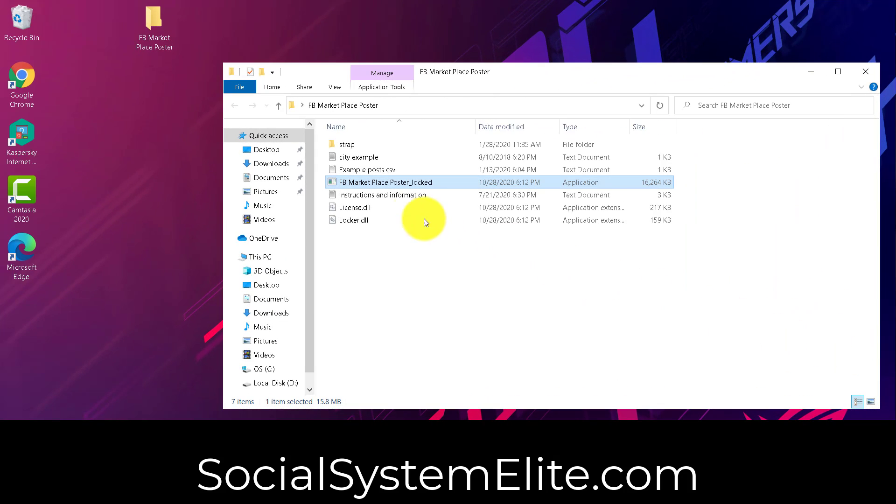
pyautogui.doubleClick(381, 182)
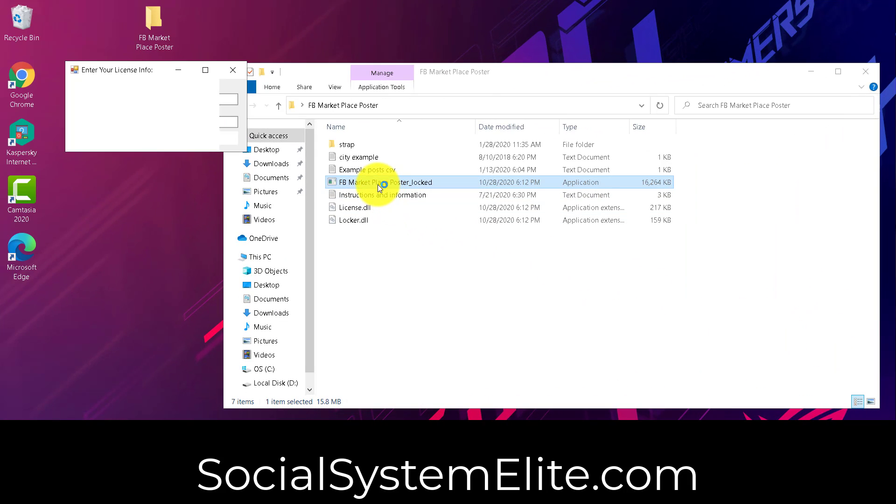
pyautogui.click(232, 70)
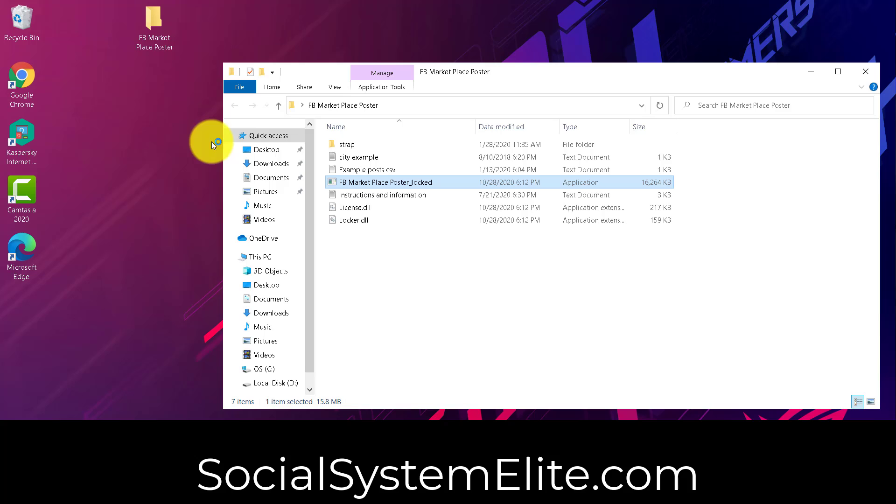
pyautogui.moveTo(392, 183)
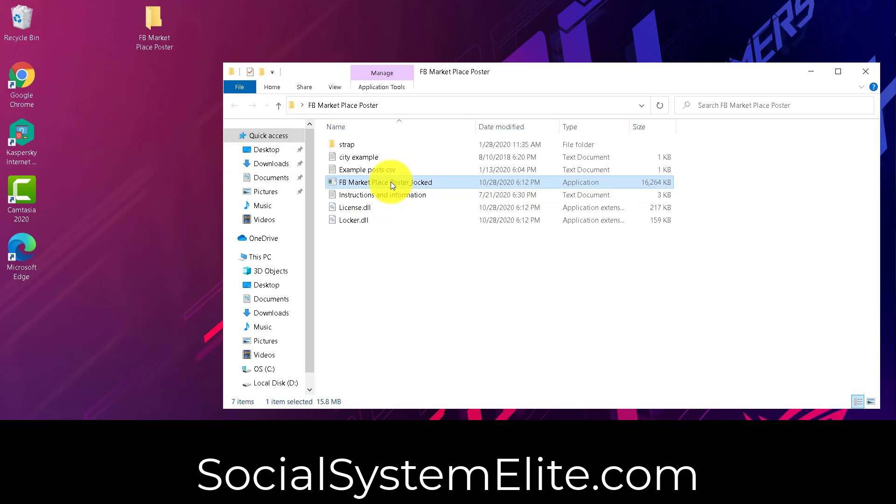
pyautogui.moveTo(393, 185)
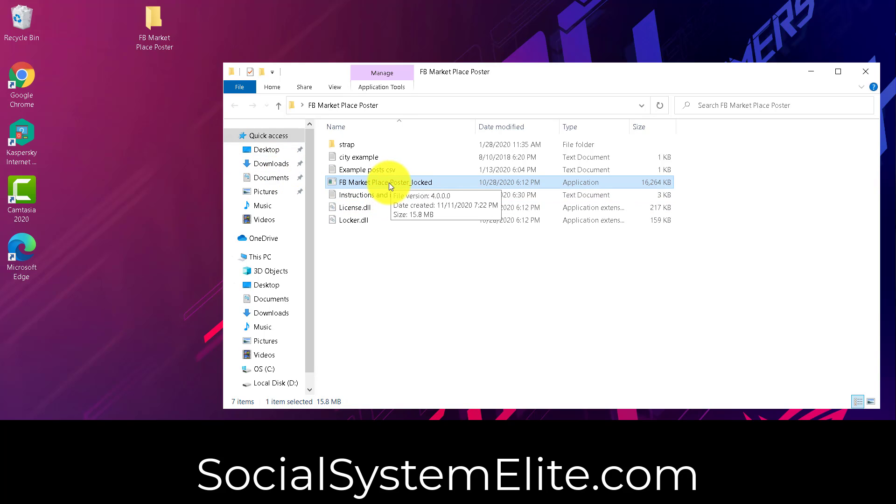
pyautogui.moveTo(394, 182)
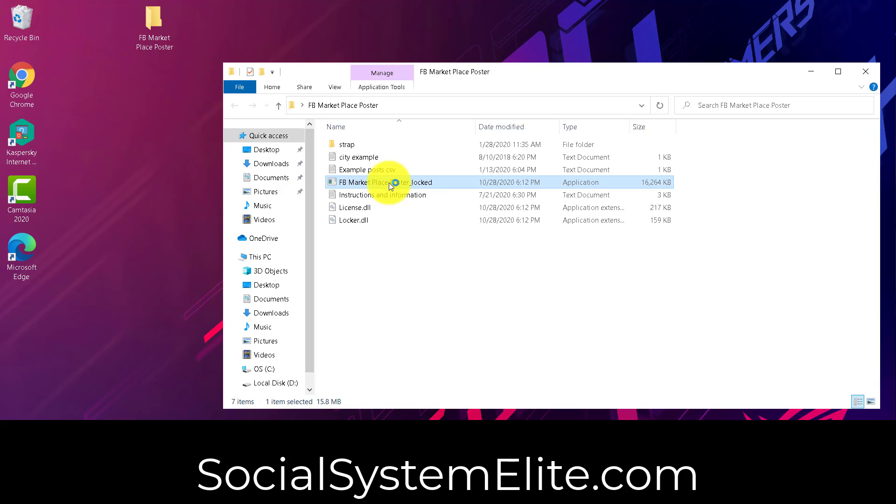
pyautogui.doubleClick(380, 182)
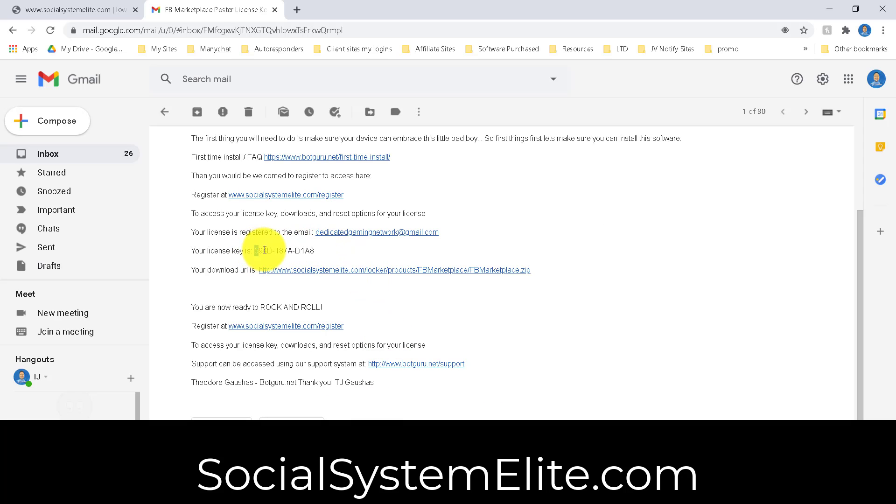
pyautogui.doubleClick(284, 251)
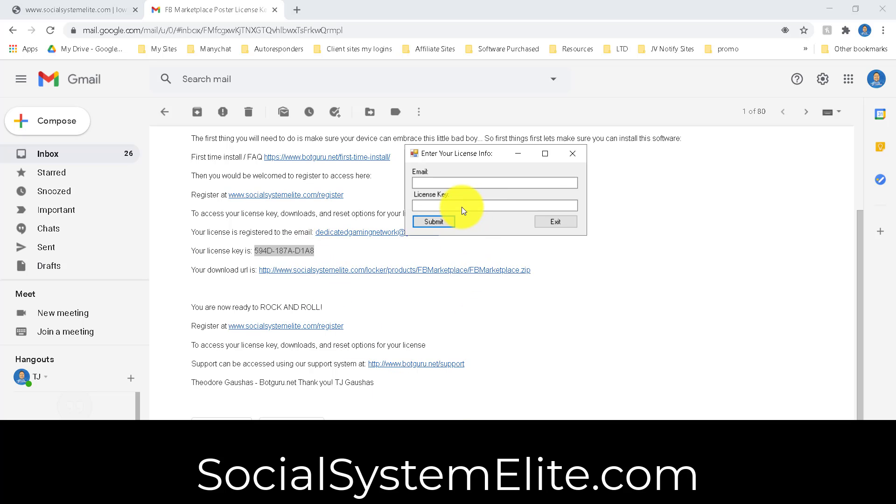
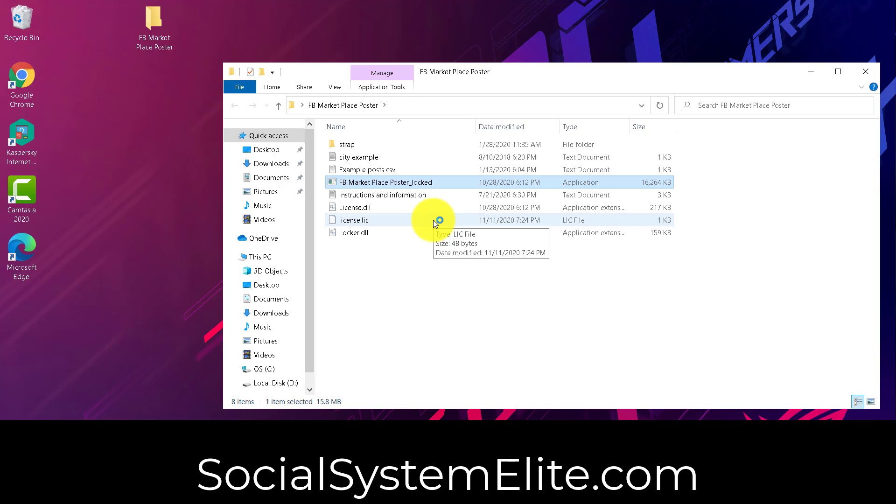
pyautogui.moveTo(444, 263)
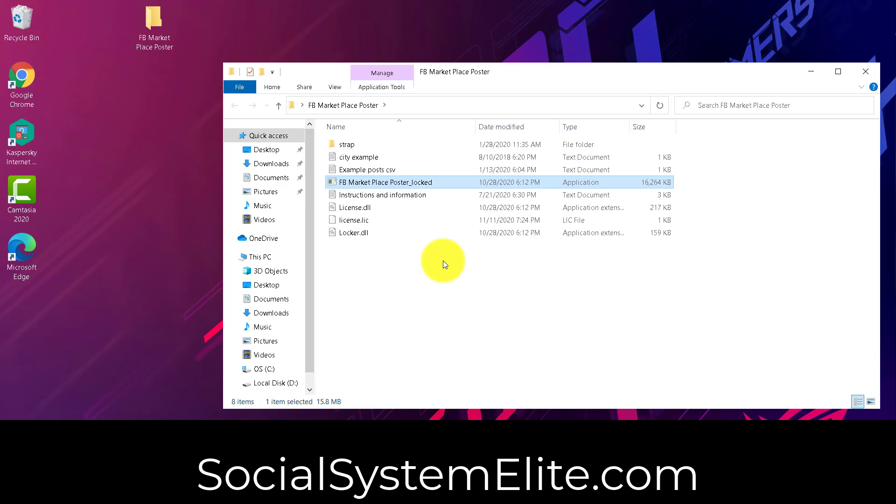
pyautogui.moveTo(421, 245)
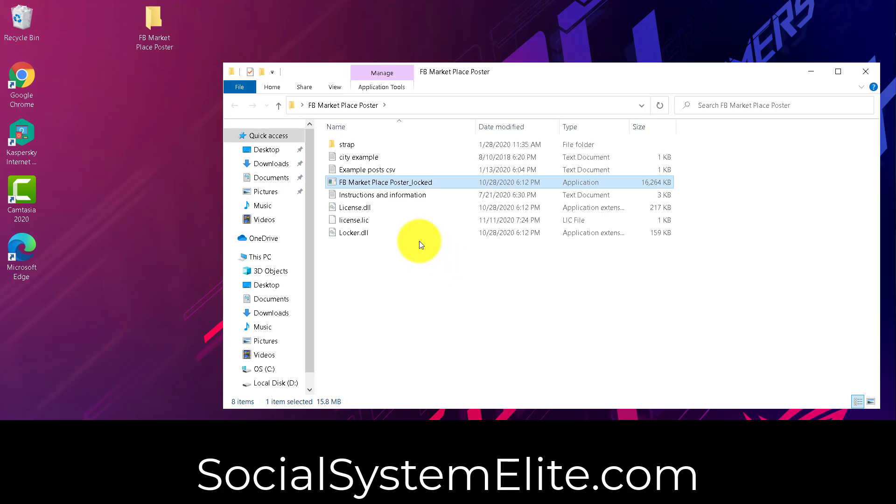
pyautogui.moveTo(380, 184)
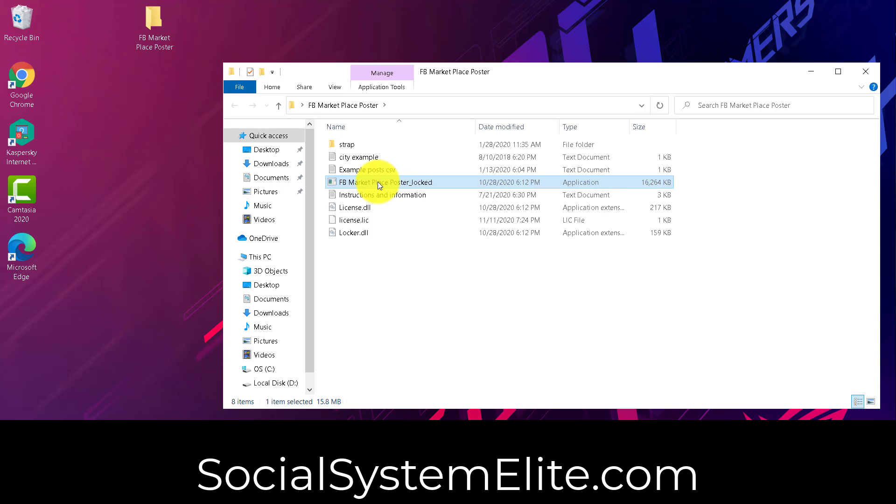
# Relaunch the poster app and dismiss the 'Unable to read license info' error.
pyautogui.rightClick(380, 182)
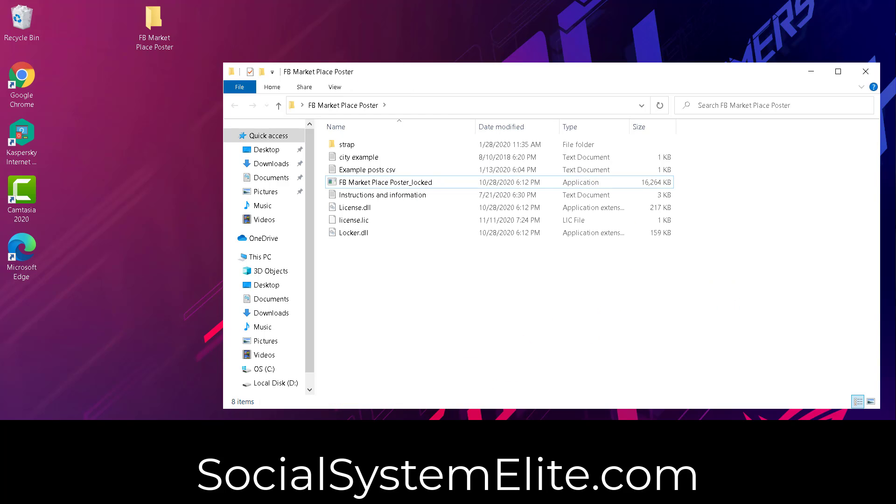
pyautogui.doubleClick(386, 182)
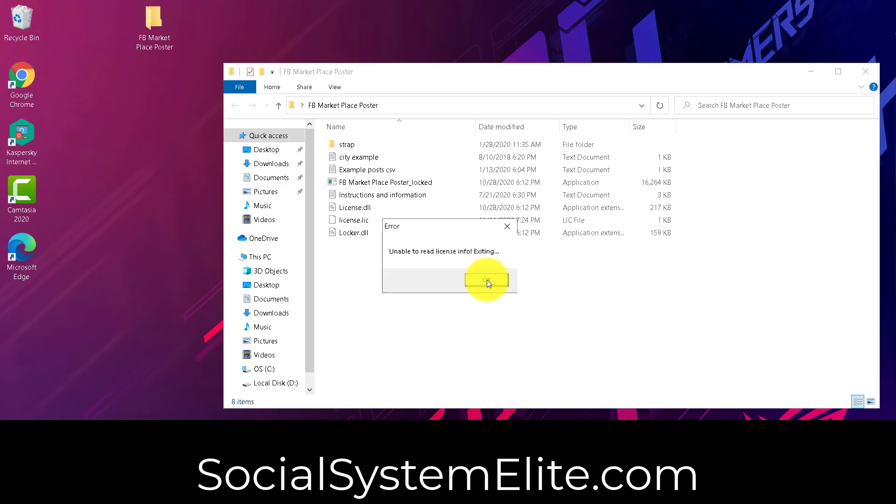
pyautogui.click(487, 281)
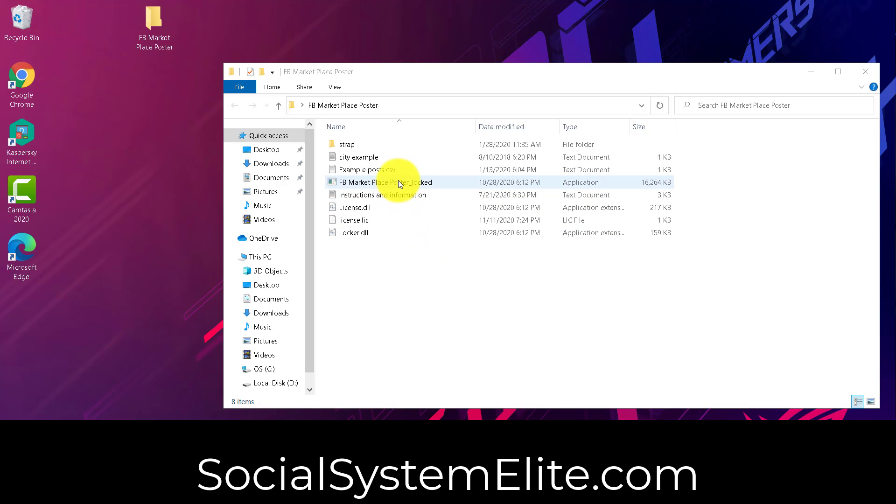
pyautogui.click(382, 182)
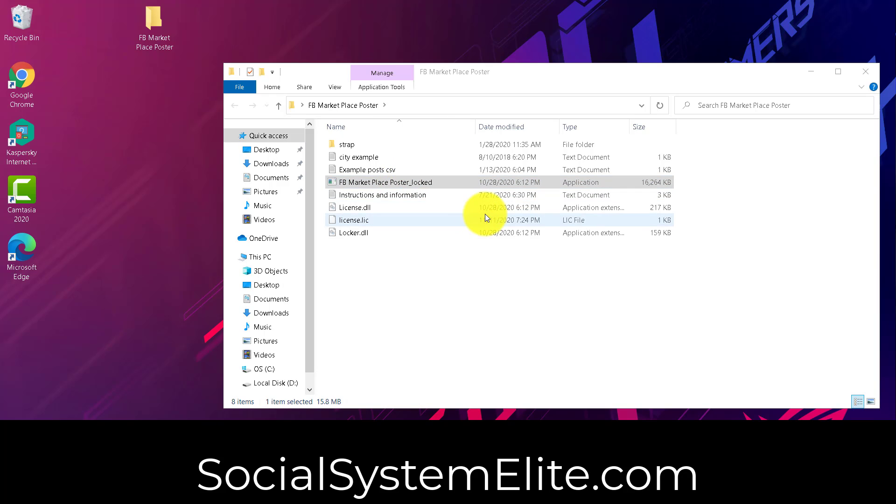
pyautogui.moveTo(769, 223)
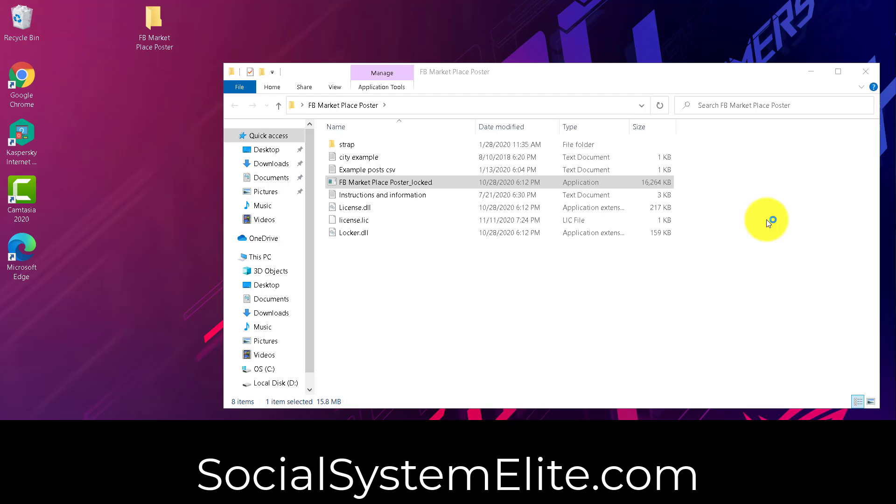
# Launch the poster app into its main form and reveal the Auto Reply Settings.
pyautogui.doubleClick(385, 182)
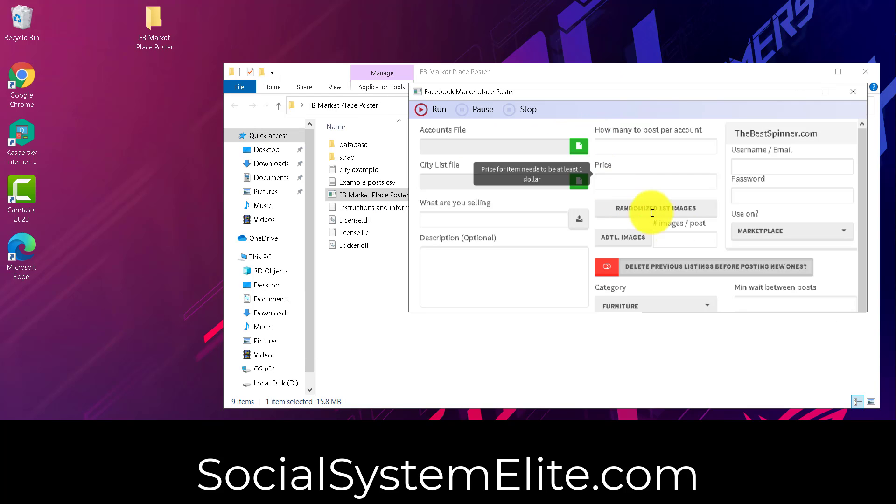
pyautogui.moveTo(732, 314)
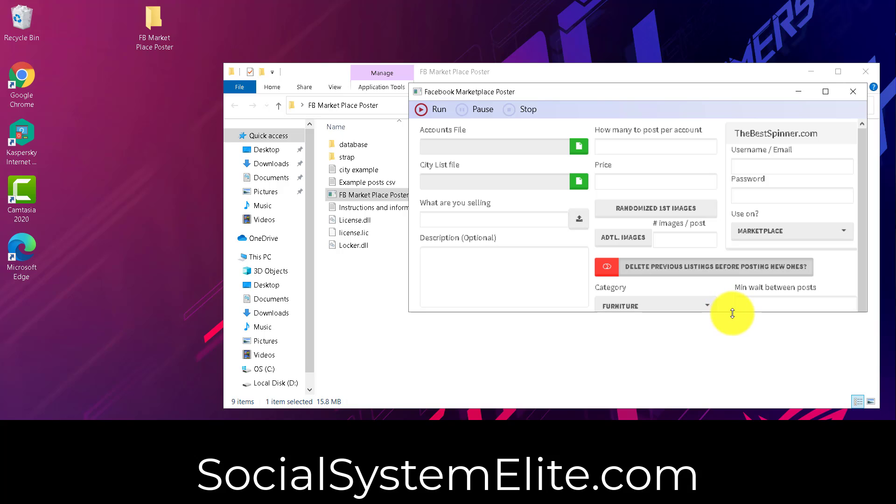
pyautogui.scroll(-3)
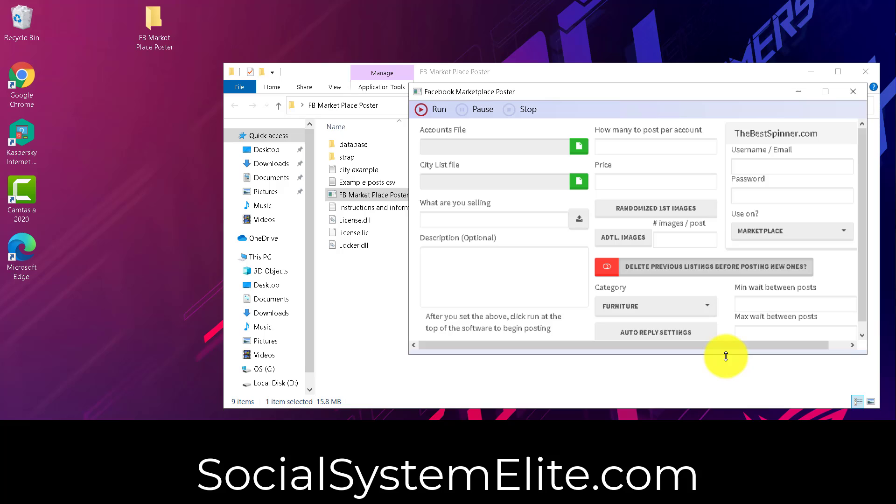
pyautogui.moveTo(719, 336)
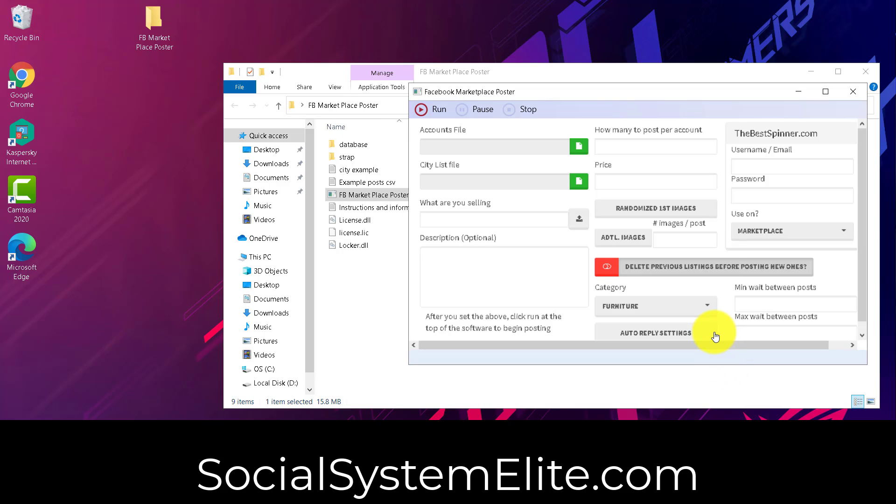
pyautogui.moveTo(617, 336)
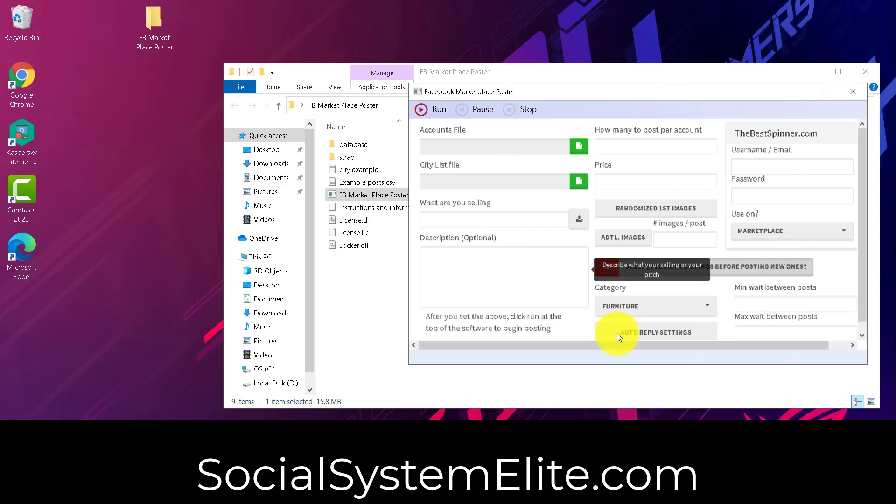
pyautogui.moveTo(708, 361)
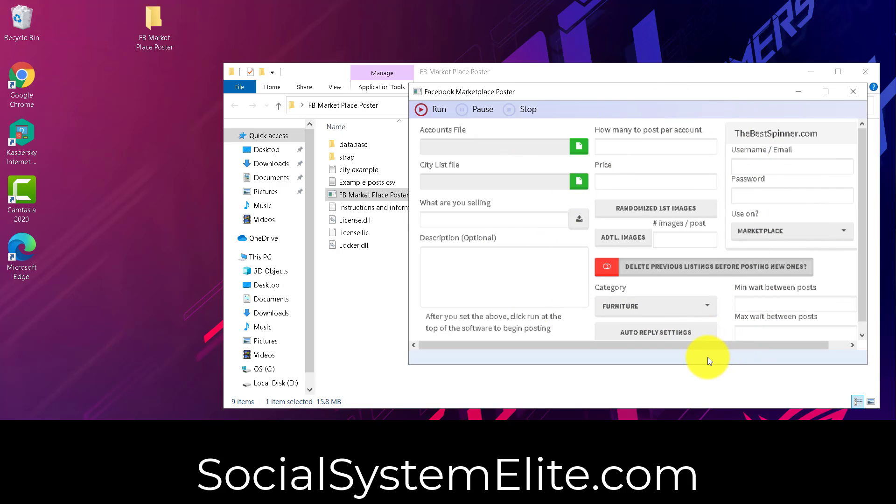
pyautogui.moveTo(457, 141)
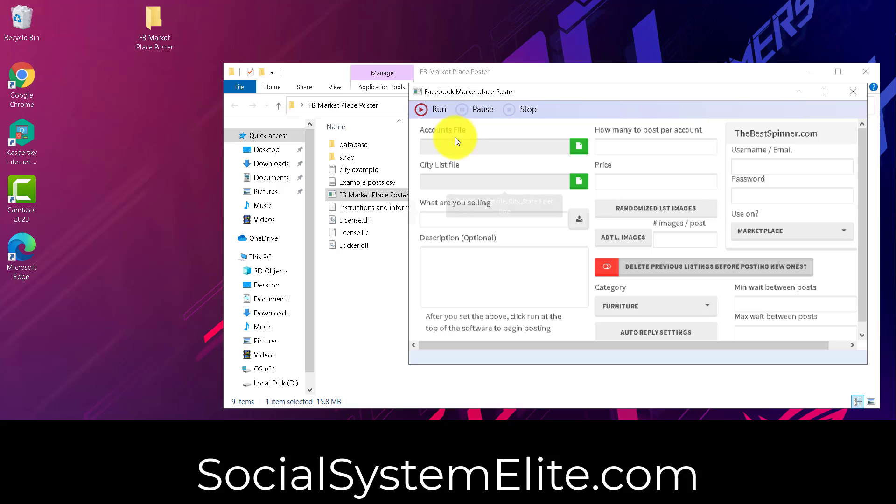
pyautogui.moveTo(488, 146)
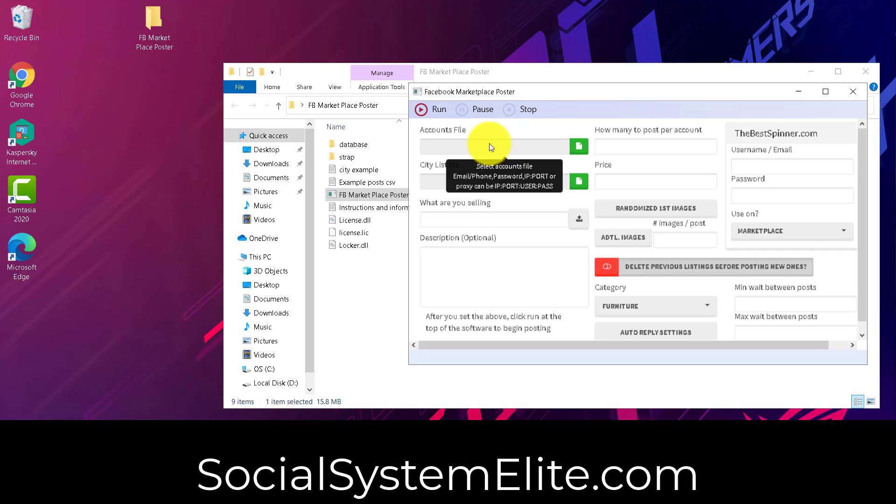
pyautogui.moveTo(371, 194)
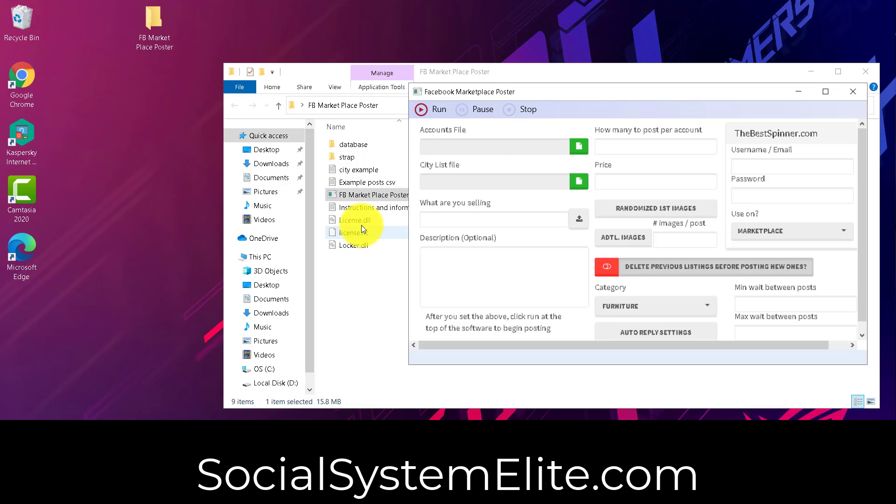
pyautogui.moveTo(369, 169)
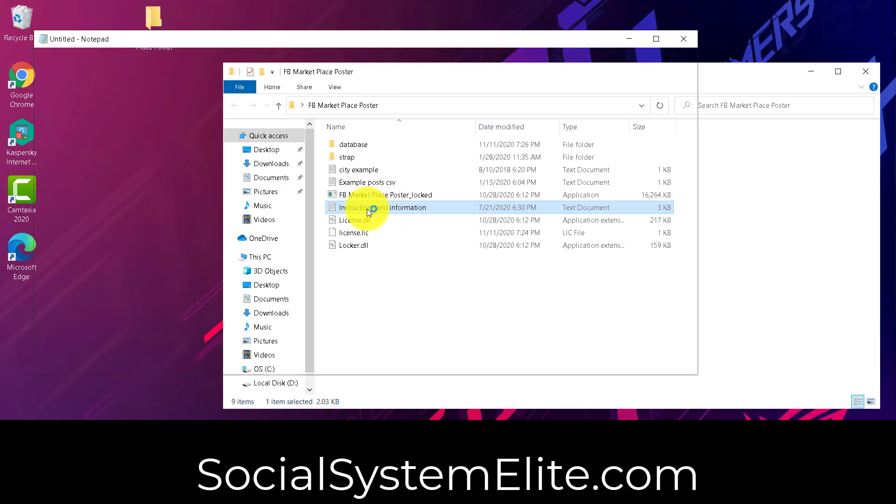
# View the usage section of Instructions and information and select the Accounts File line.
pyautogui.doubleClick(381, 208)
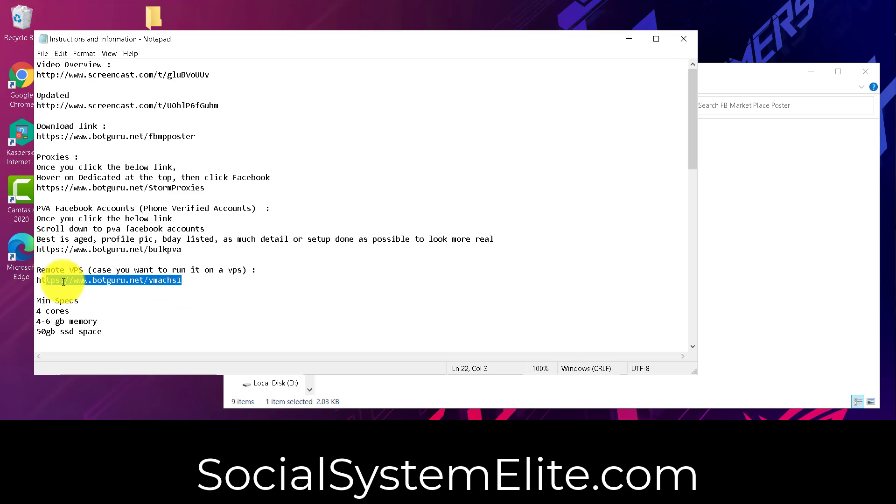
pyautogui.scroll(-3)
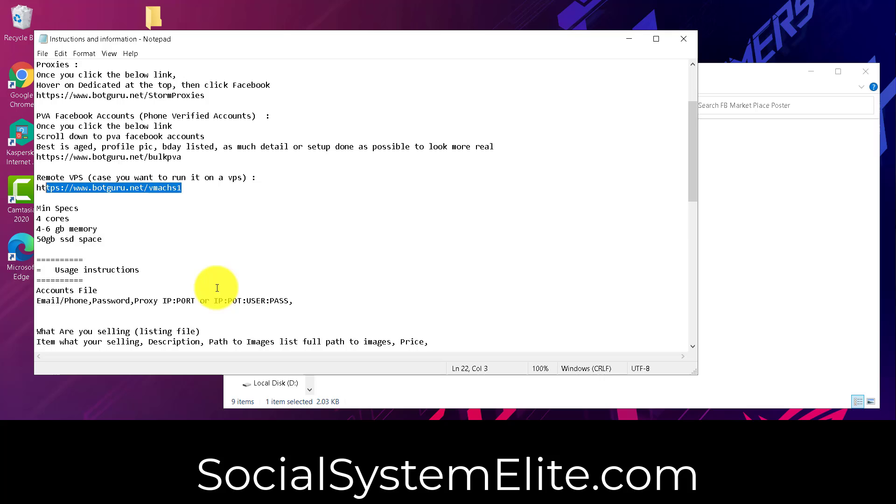
pyautogui.scroll(-3)
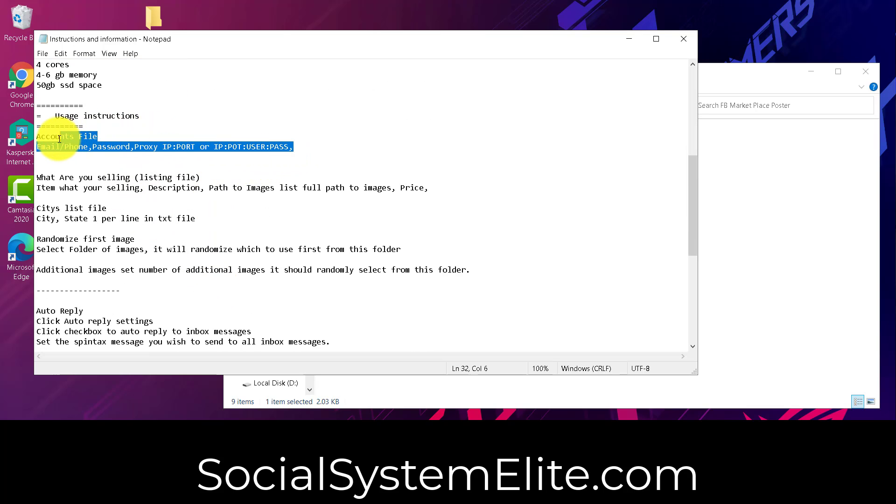
pyautogui.click(131, 158)
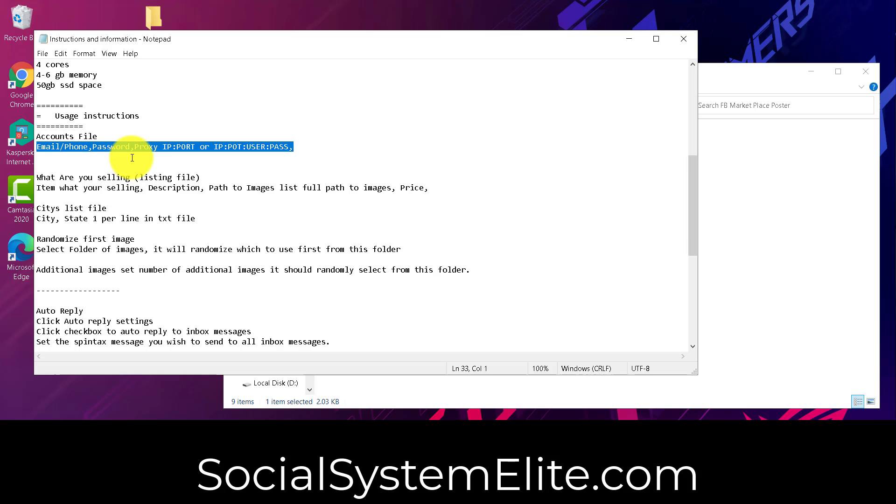
pyautogui.moveTo(192, 149)
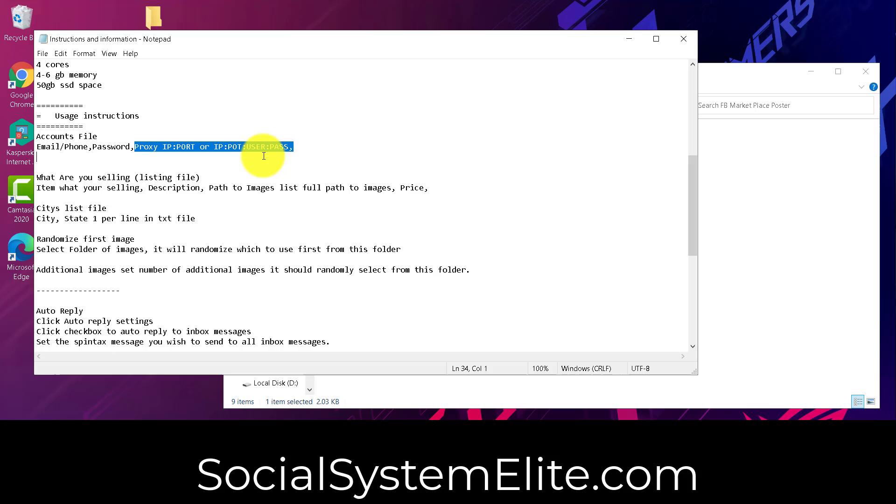
pyautogui.moveTo(269, 157)
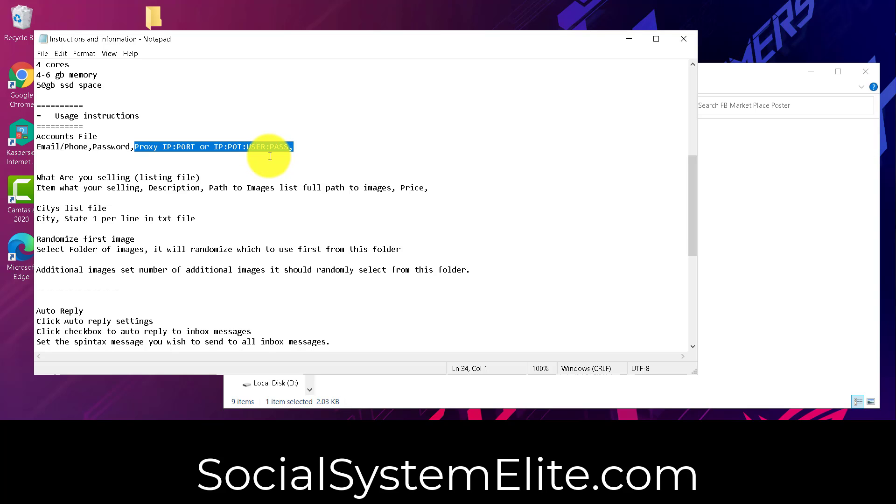
# Delete the optional proxy part, then restore ',Proxy IP:PORT or IP:POT:USER:PASS,'.
pyautogui.press('Delete')
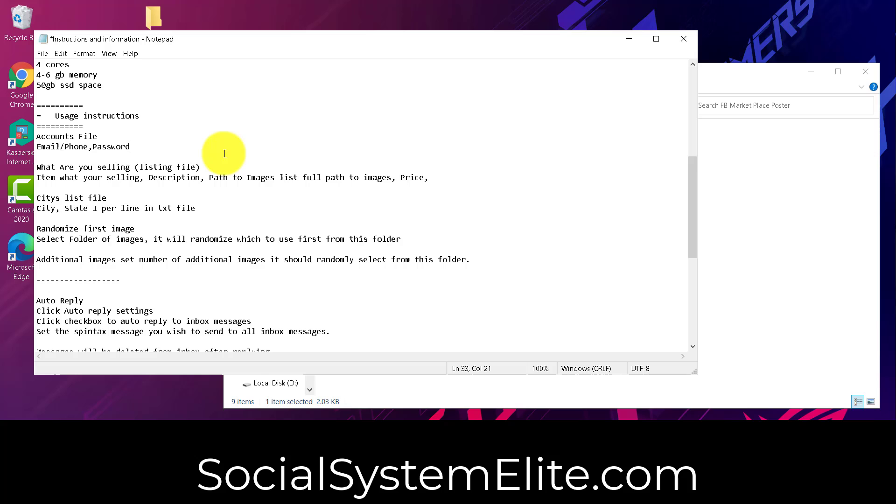
pyautogui.write(',Proxy IP:PORT or IP:POT:USER:PASS,')
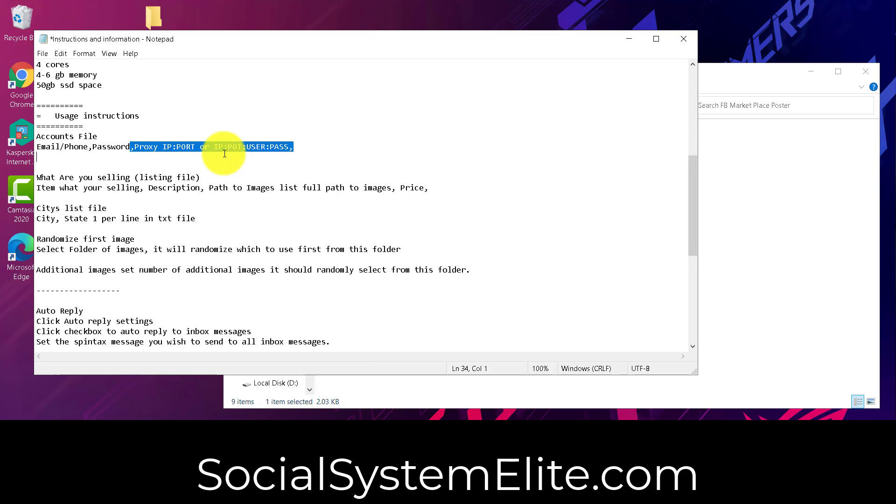
pyautogui.click(106, 208)
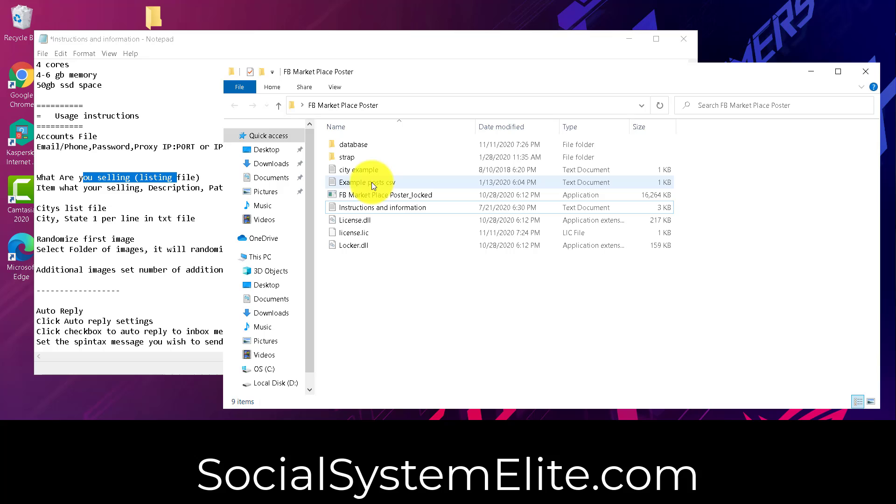
pyautogui.moveTo(374, 185)
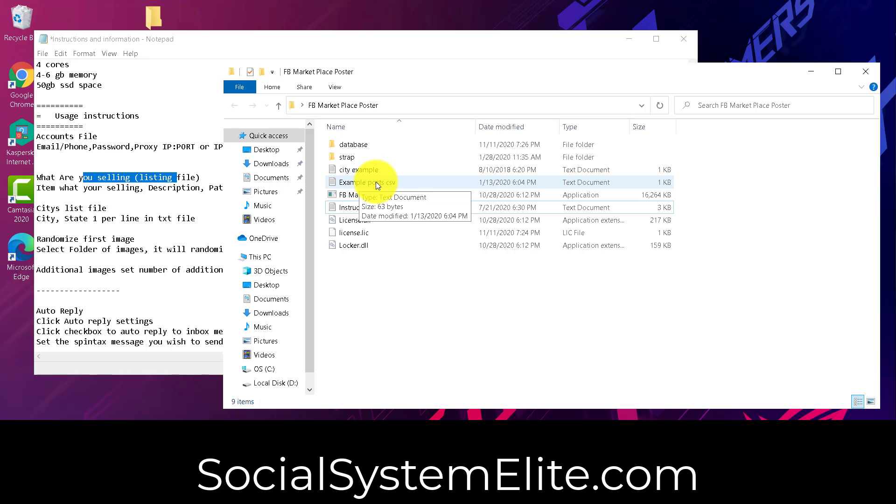
# View Example posts csv in Notepad and highlight its folder path for images field.
pyautogui.doubleClick(367, 182)
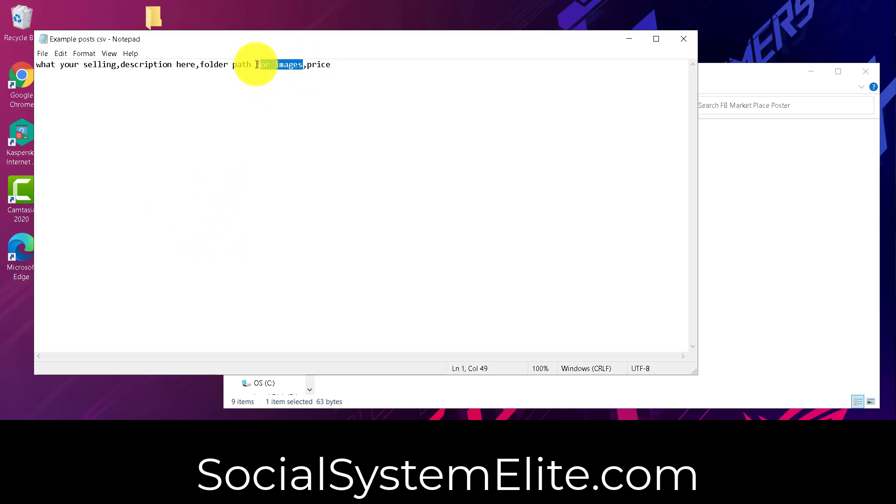
pyautogui.moveTo(304, 65); pyautogui.dragTo(199, 64)
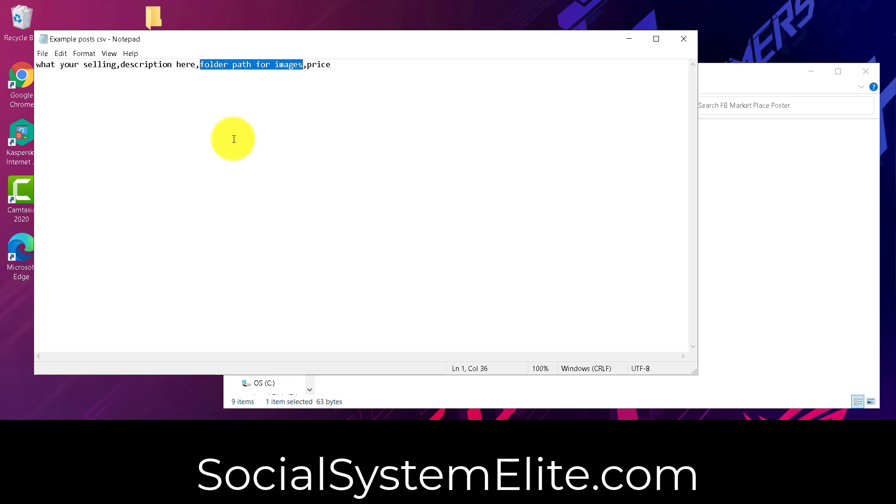
pyautogui.moveTo(267, 417)
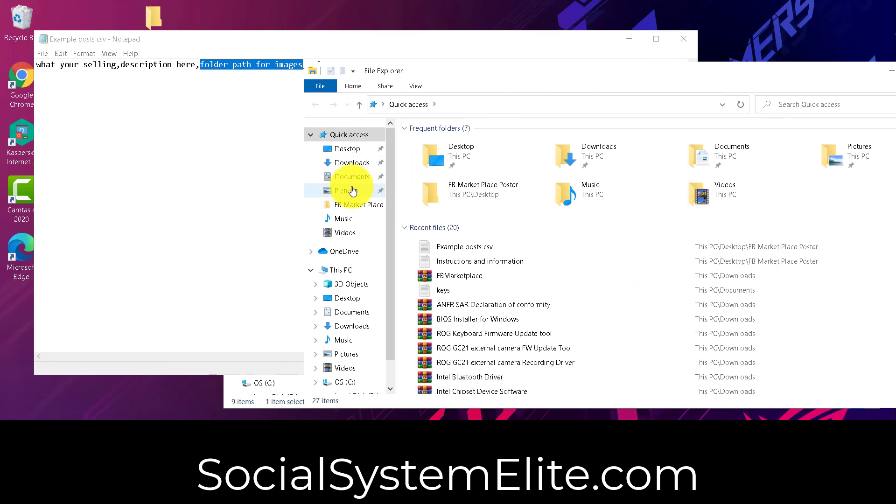
# Build an example path Pictures\Camera Roll\image1.png in the Explorer address bar.
pyautogui.click(347, 190)
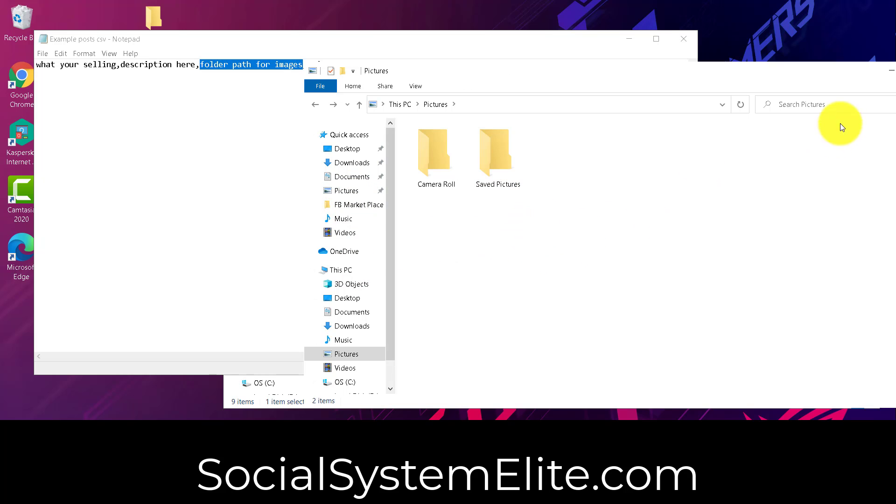
pyautogui.doubleClick(436, 154)
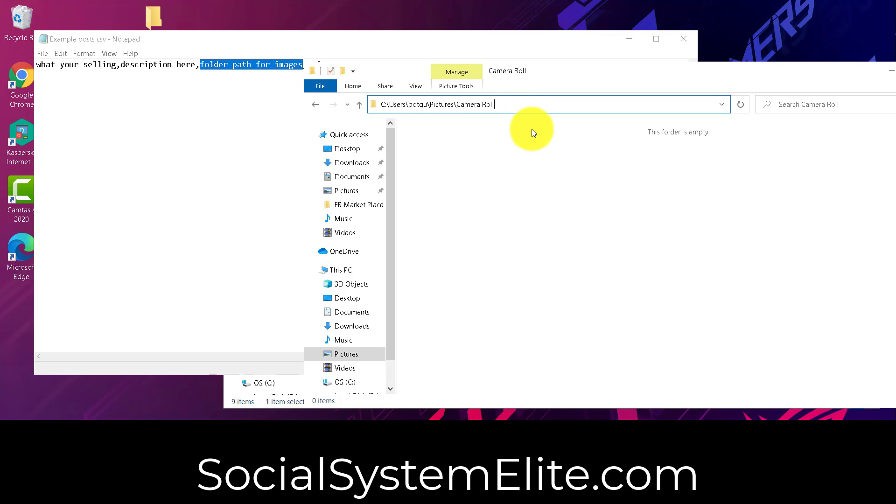
pyautogui.write('\\')
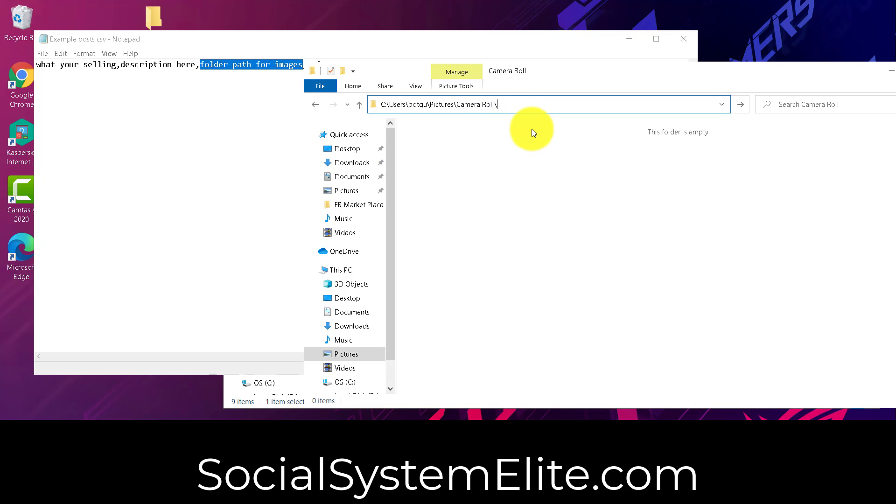
pyautogui.write('image1')
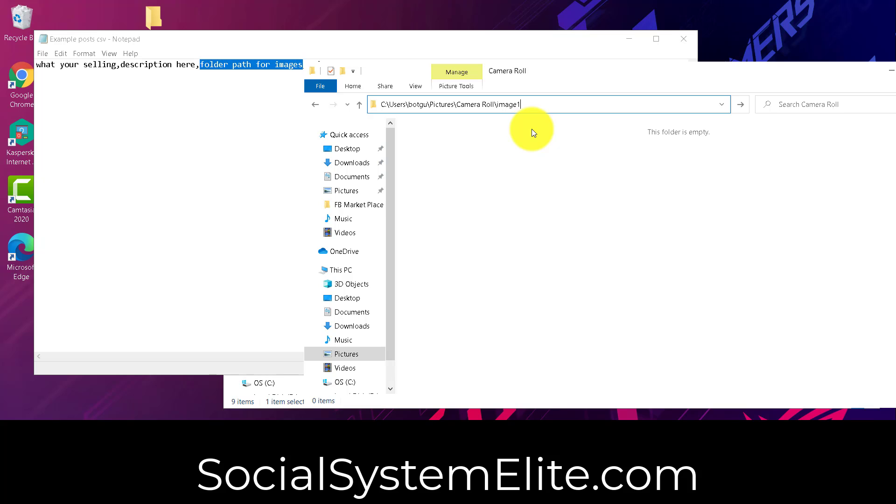
pyautogui.write('.png')
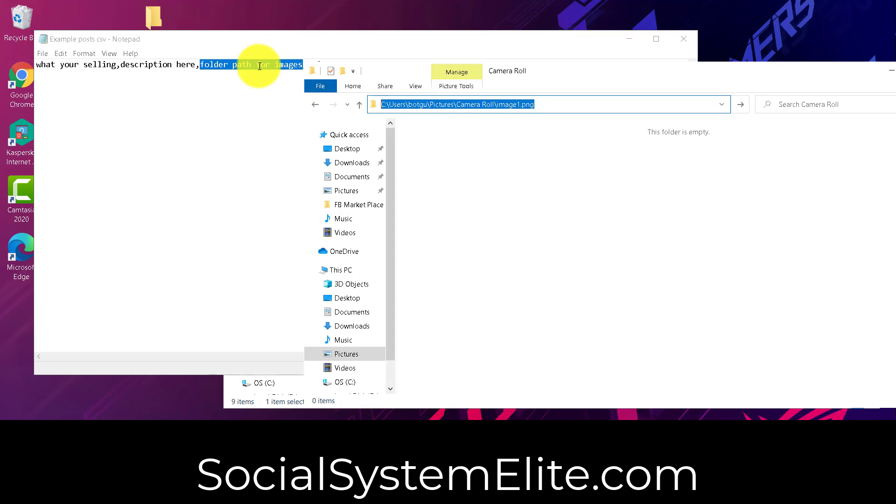
pyautogui.moveTo(847, 75)
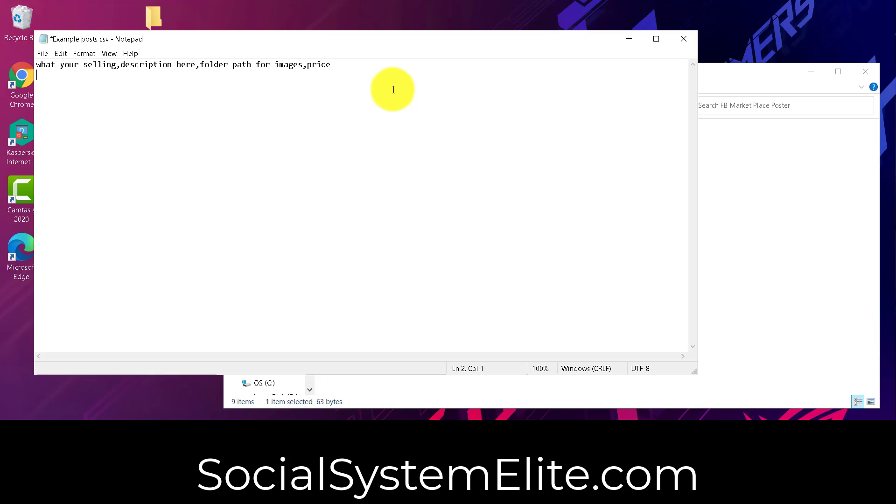
pyautogui.moveTo(687, 75)
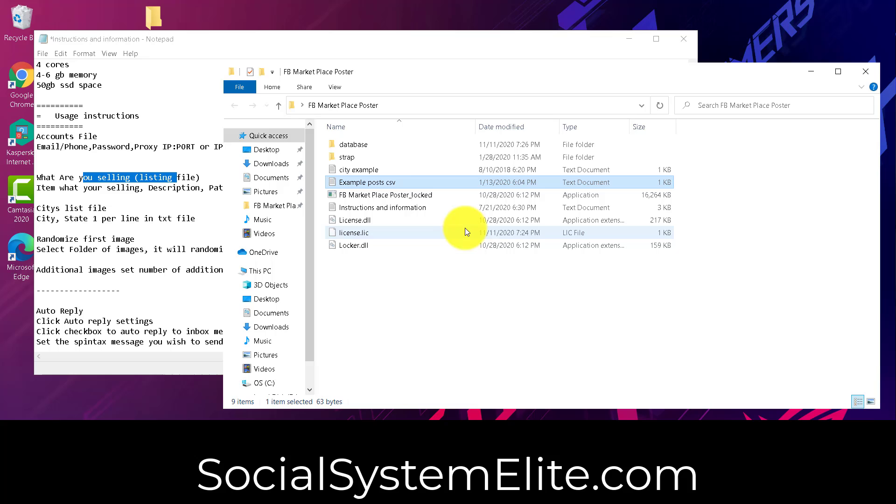
pyautogui.moveTo(325, 182)
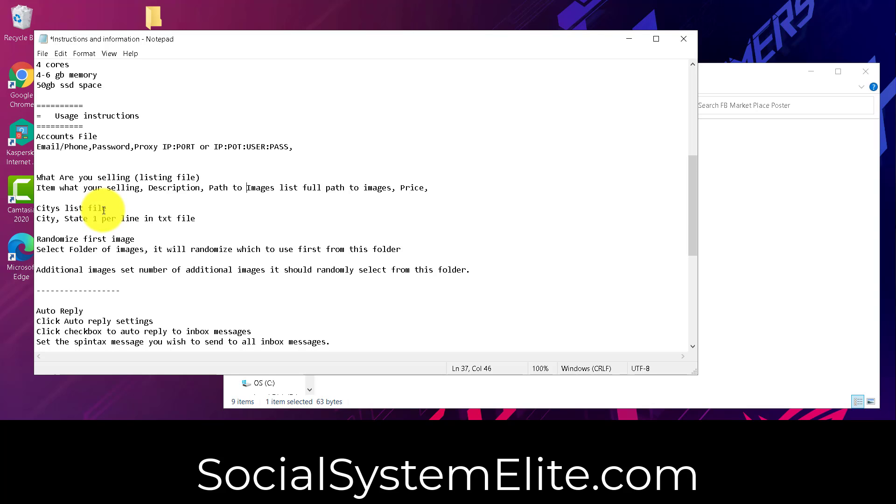
pyautogui.moveTo(143, 218)
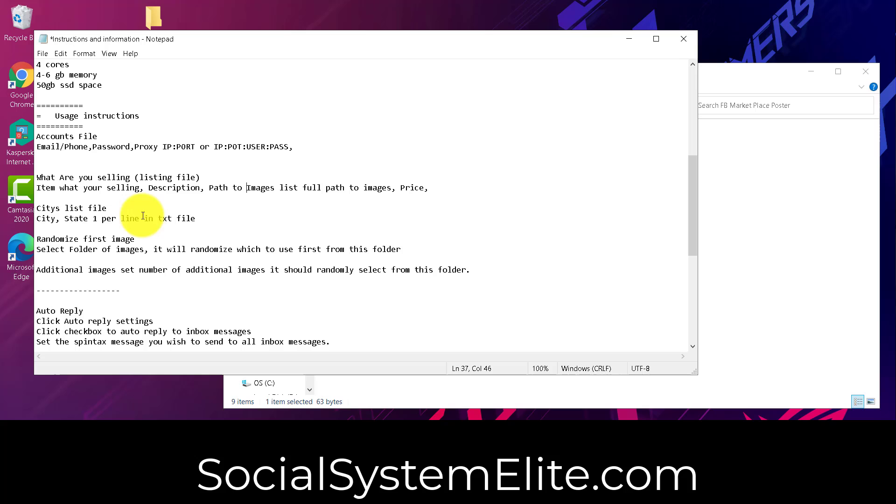
pyautogui.moveTo(689, 267)
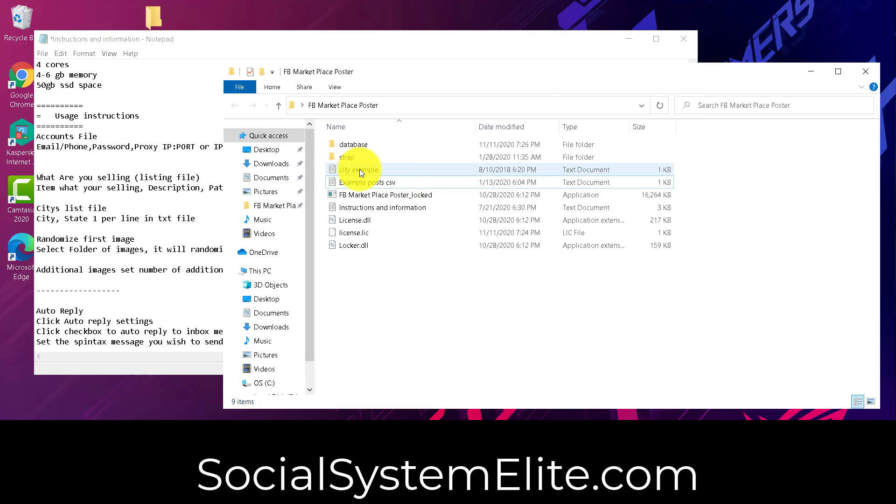
# View the city example file listing one city and state per line.
pyautogui.doubleClick(357, 169)
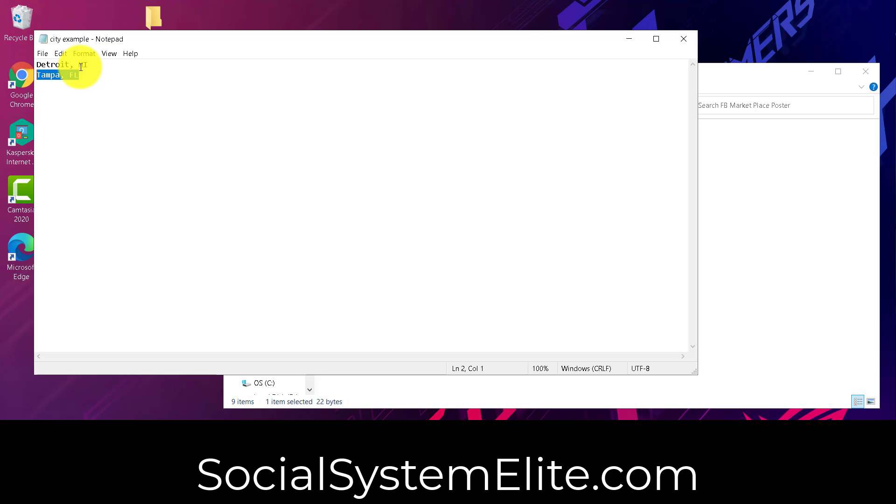
pyautogui.moveTo(552, 104)
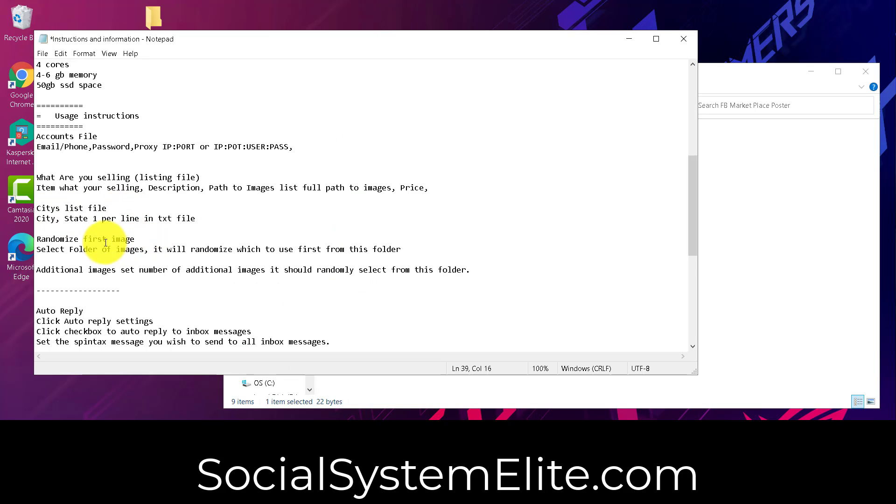
pyautogui.moveTo(232, 258)
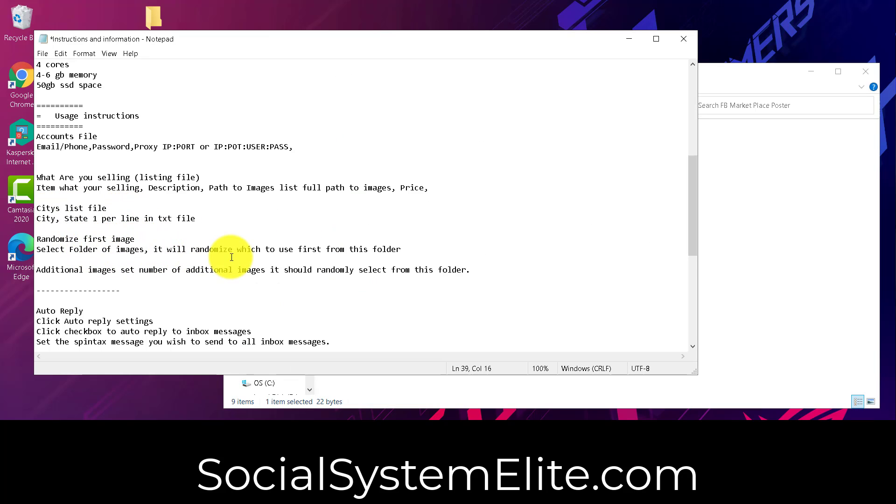
pyautogui.moveTo(157, 172)
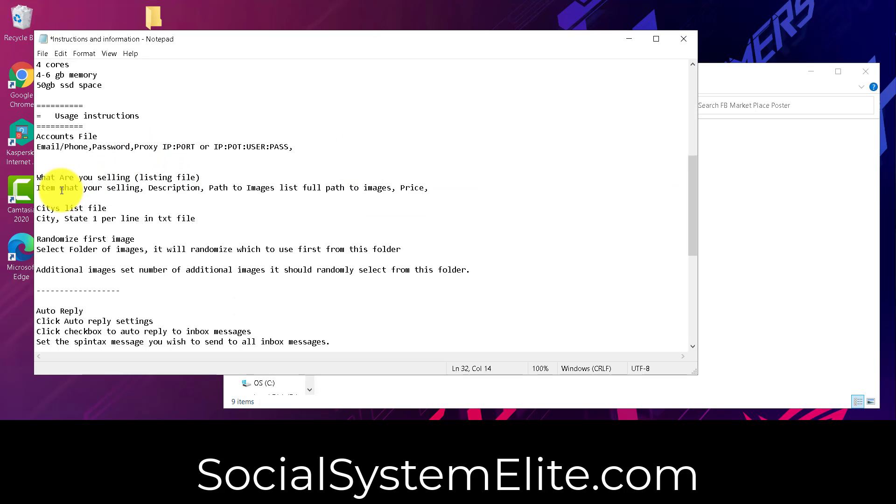
# Highlight part of the Additional images line in the usage instructions.
pyautogui.moveTo(60, 187); pyautogui.dragTo(426, 188)
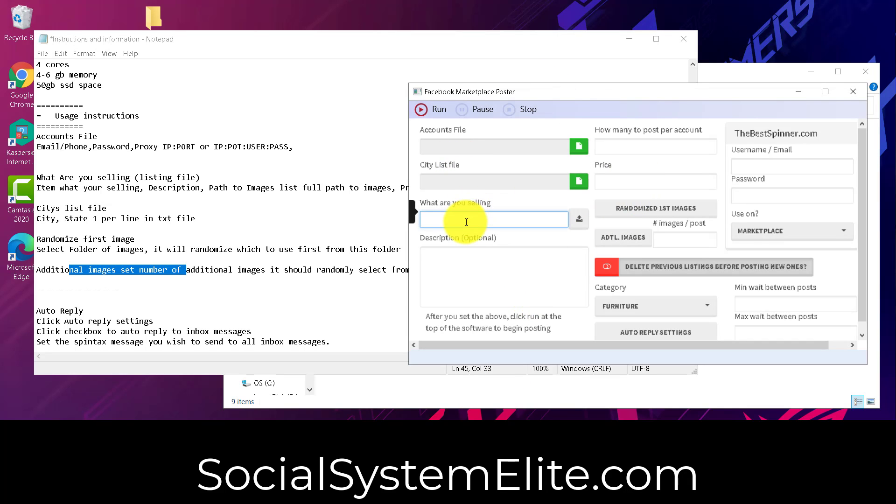
# Enter the T-shirt item with the description 'cotton 100% soft shirt'.
pyautogui.write('c')
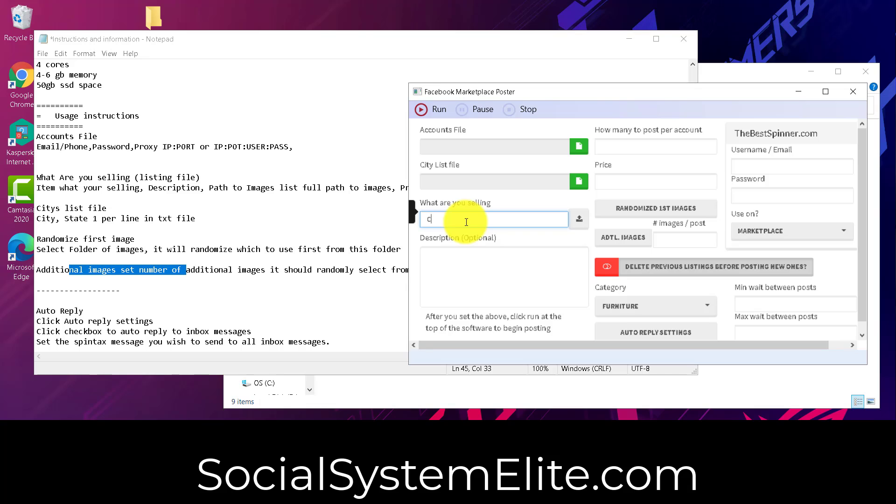
pyautogui.write('T')
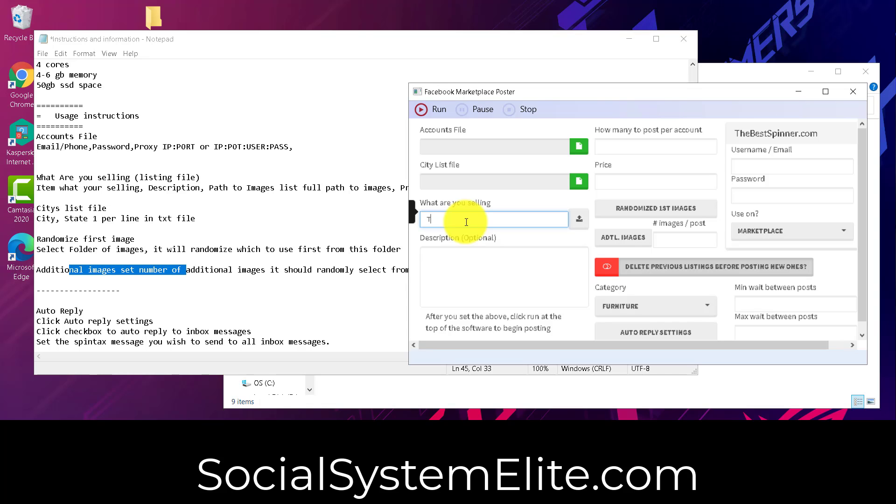
pyautogui.write('sale')
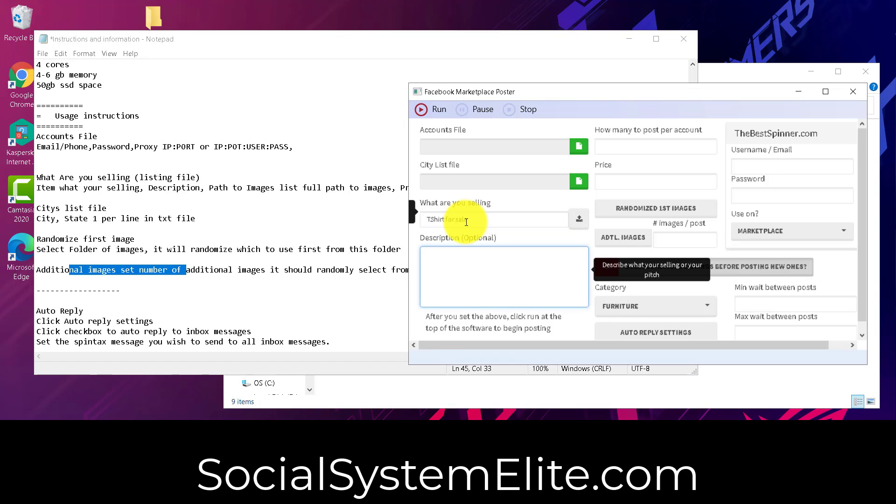
pyautogui.write('cotto')
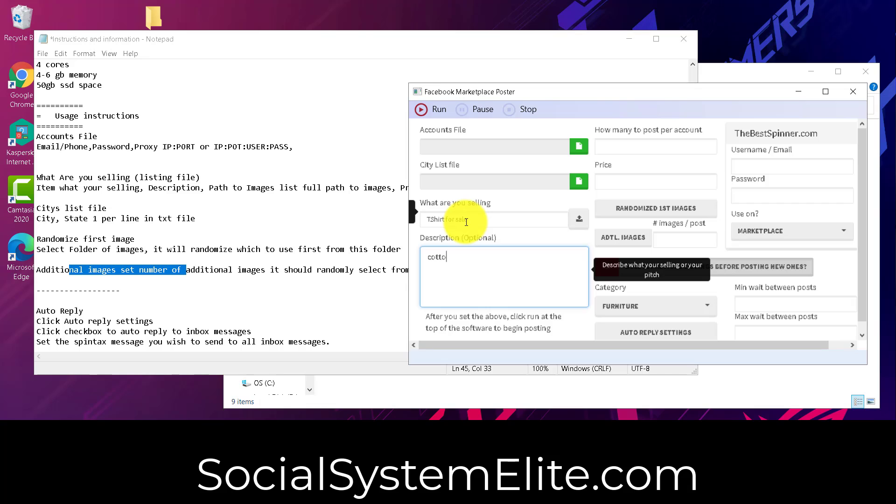
pyautogui.write('n 100%')
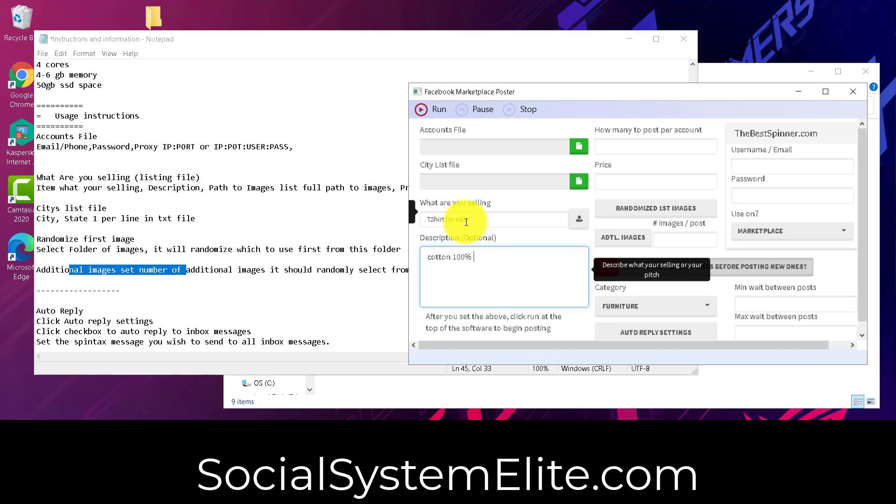
pyautogui.write('soft shirt')
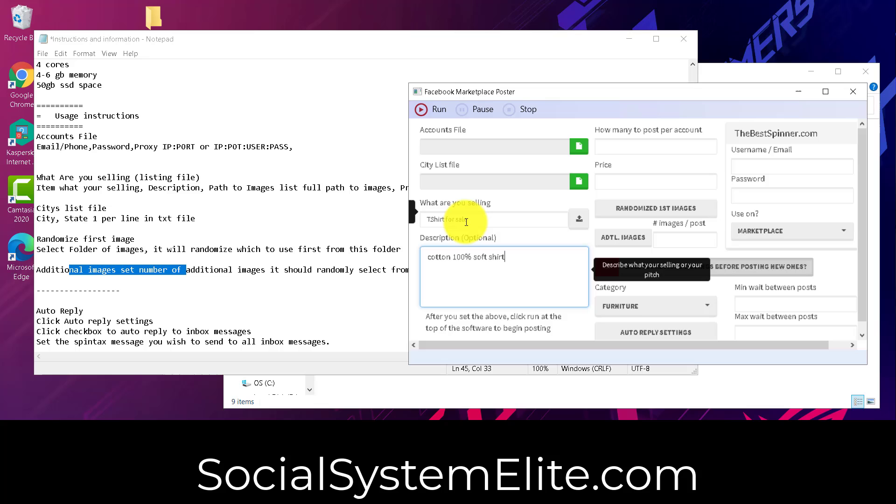
pyautogui.moveTo(627, 147)
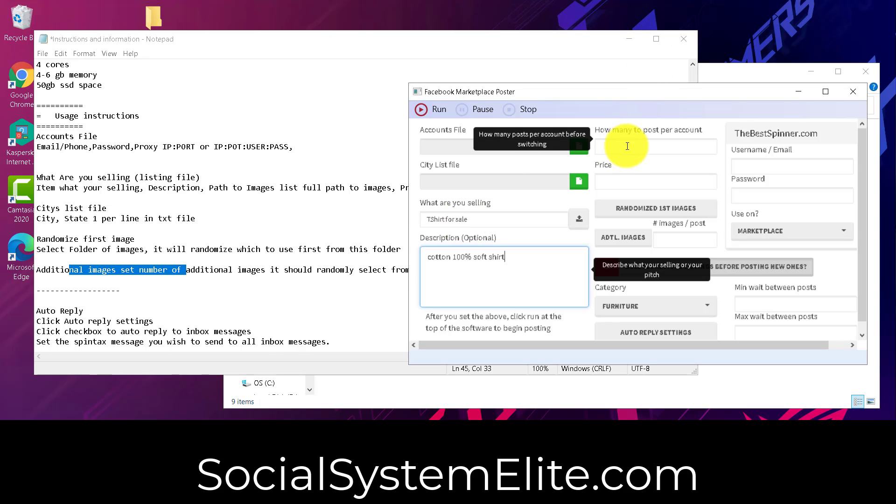
# Set 10 posts per account before switching accounts.
pyautogui.click(656, 147)
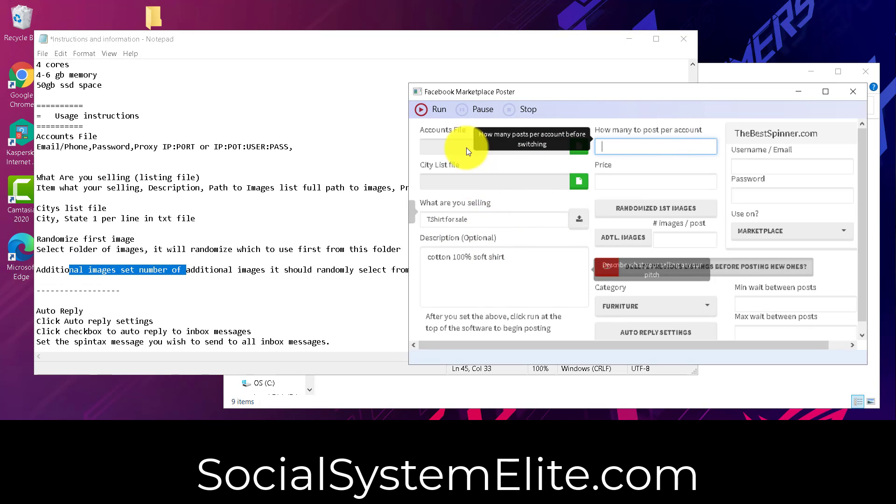
pyautogui.moveTo(565, 145)
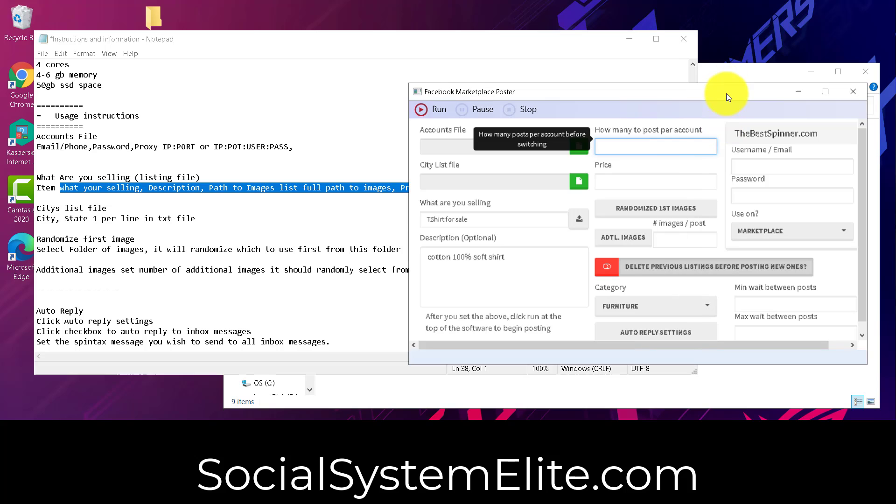
pyautogui.moveTo(463, 137)
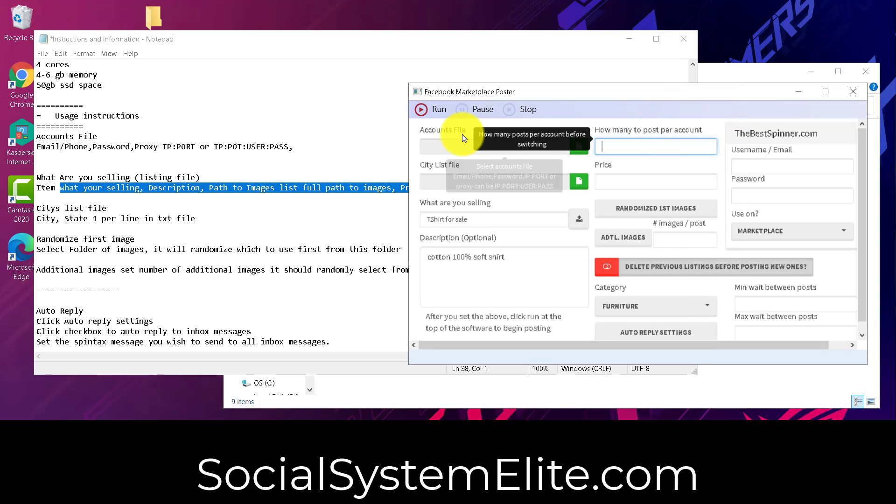
pyautogui.moveTo(636, 160)
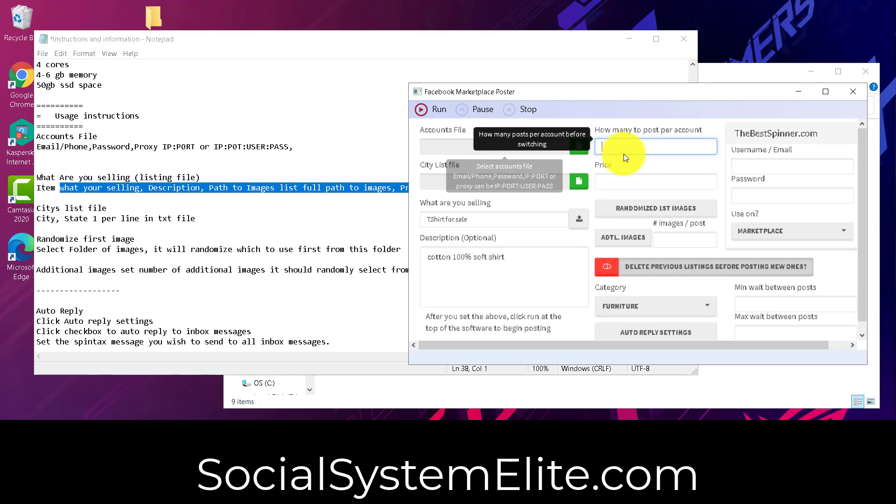
pyautogui.write('1')
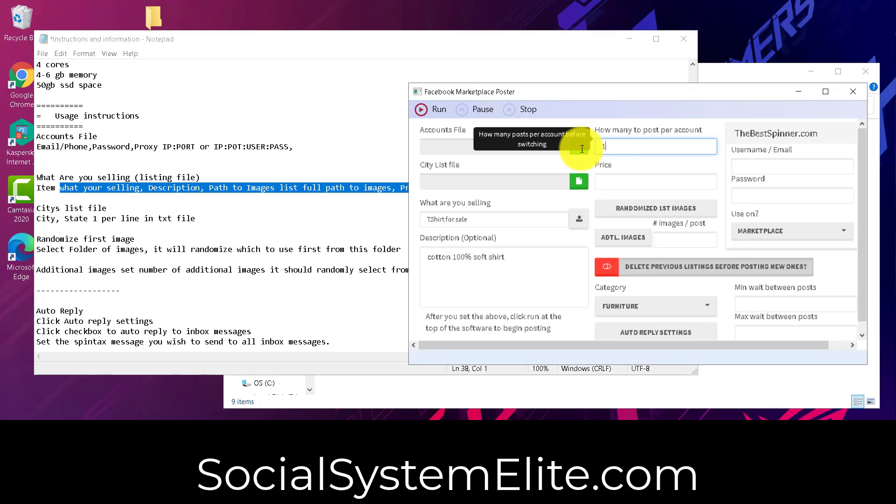
pyautogui.write('0')
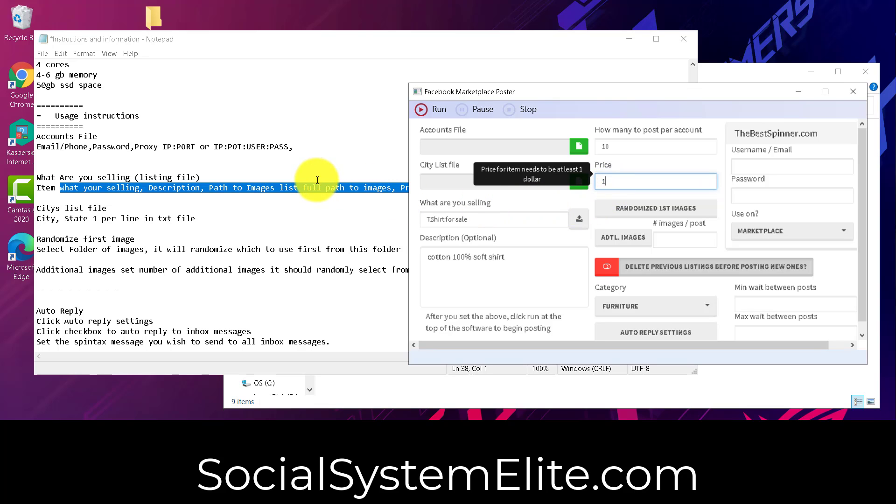
pyautogui.moveTo(542, 258)
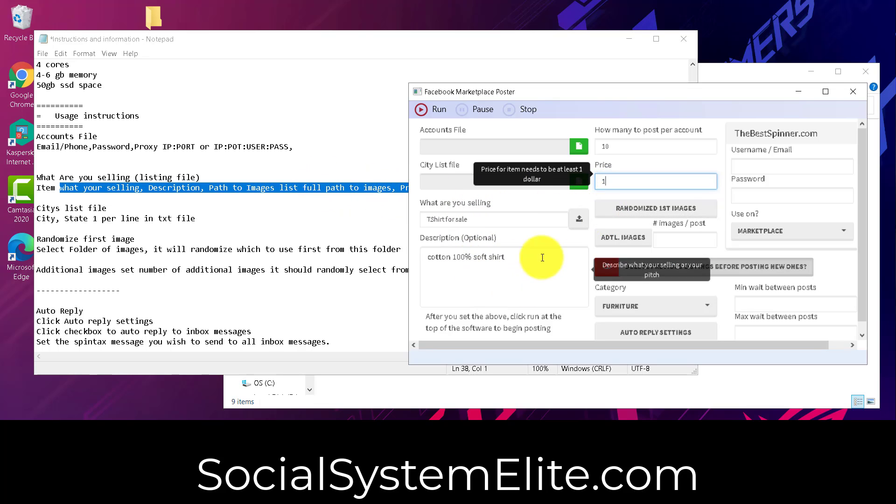
pyautogui.moveTo(658, 212)
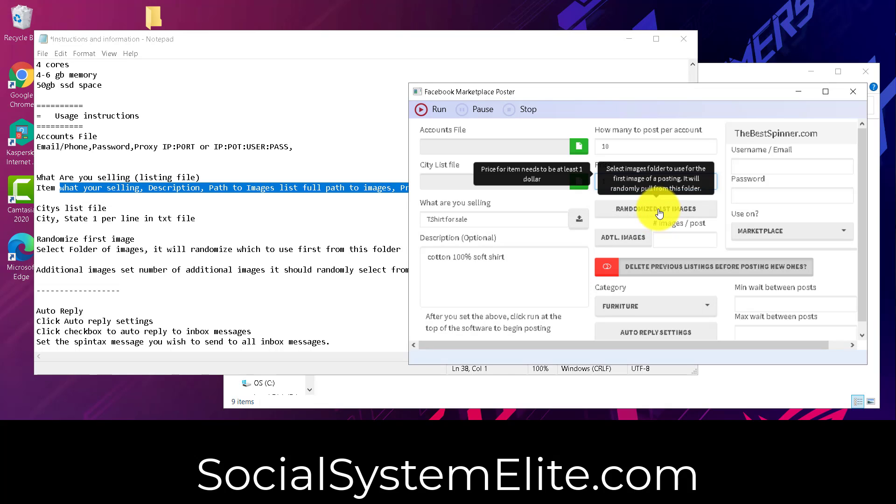
# Dismiss the randomized-images folder picker and set 2 additional images per post.
pyautogui.click(655, 208)
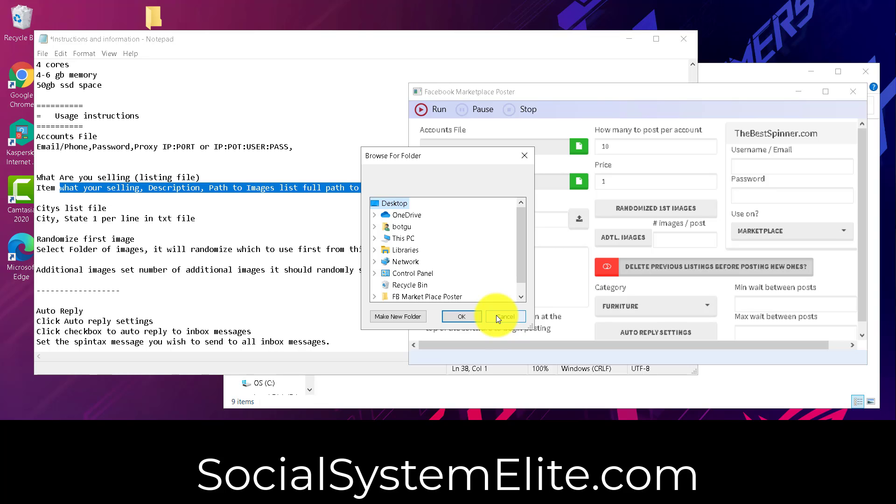
pyautogui.click(505, 317)
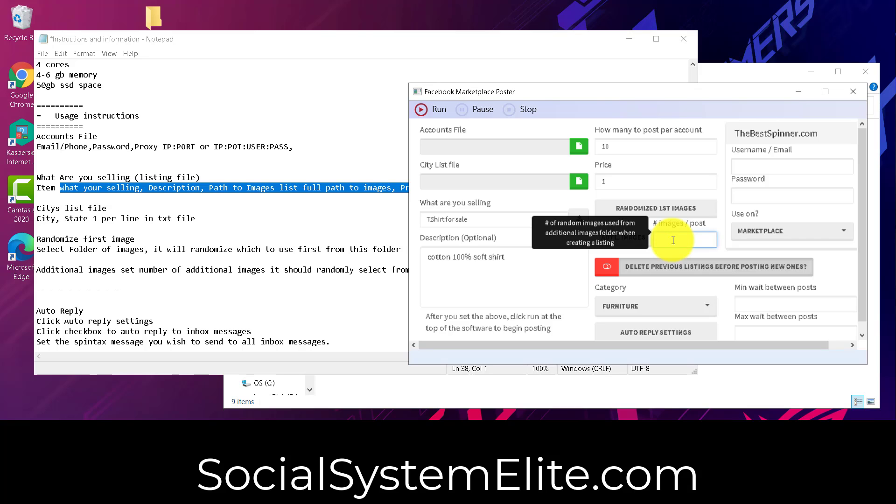
pyautogui.moveTo(667, 239)
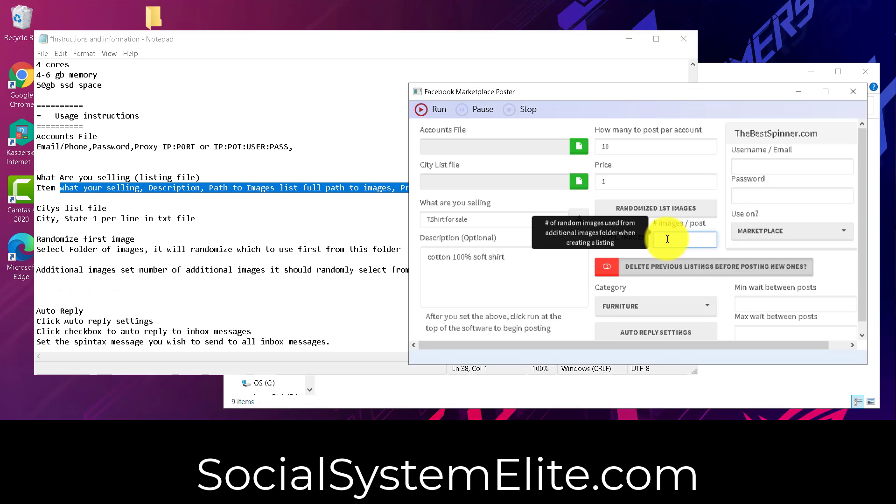
pyautogui.write('2')
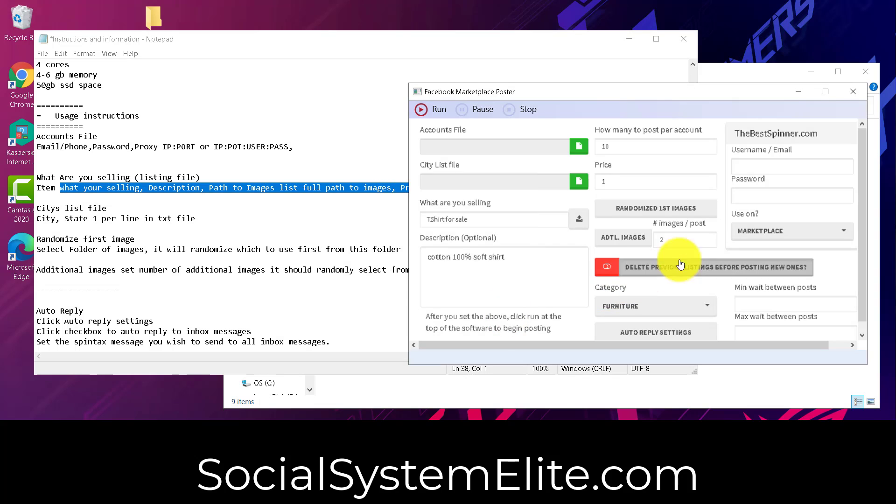
pyautogui.moveTo(657, 240)
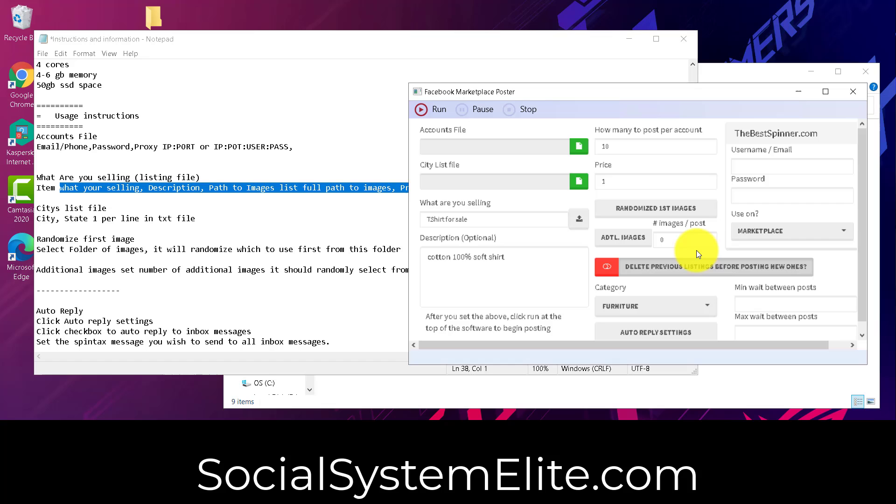
pyautogui.moveTo(680, 270)
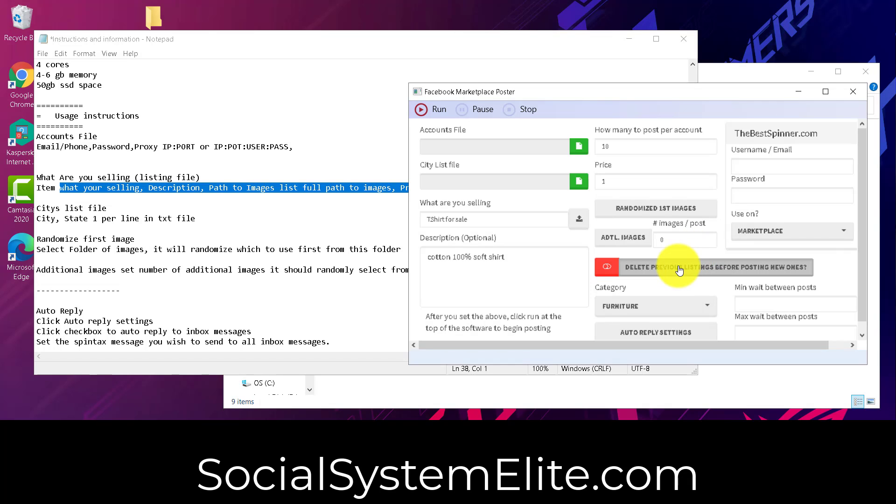
pyautogui.moveTo(674, 270)
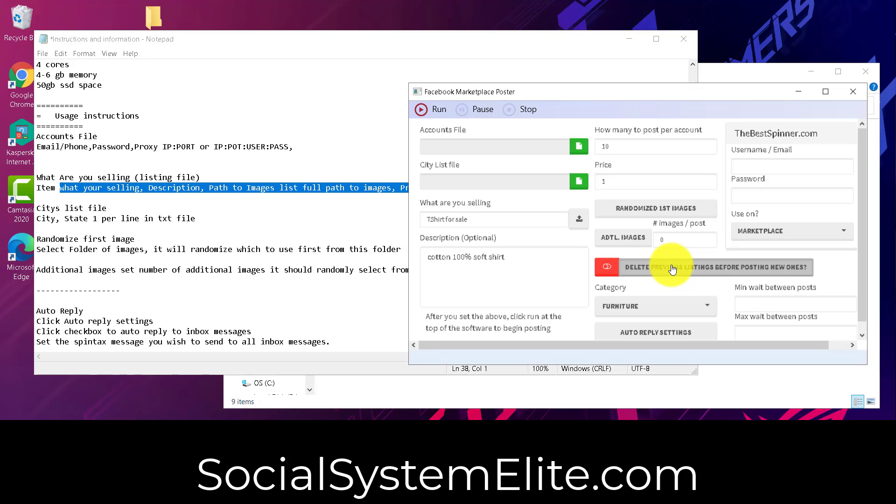
pyautogui.moveTo(521, 256)
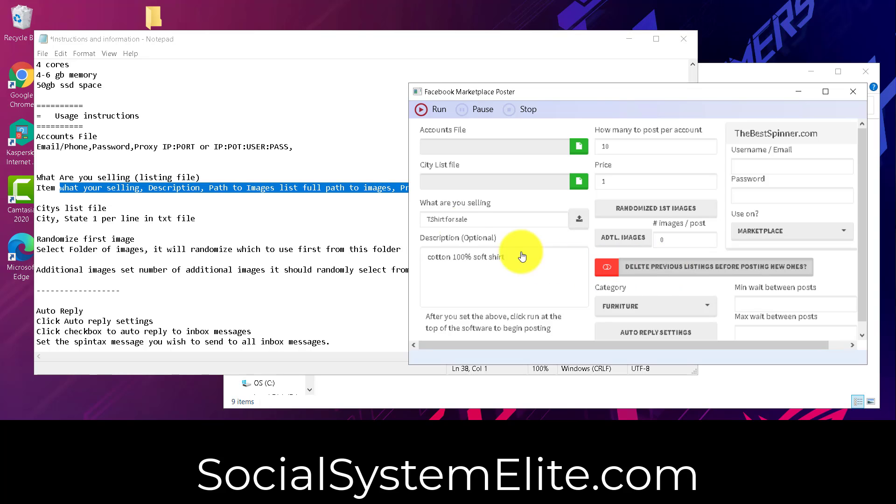
pyautogui.moveTo(309, 189)
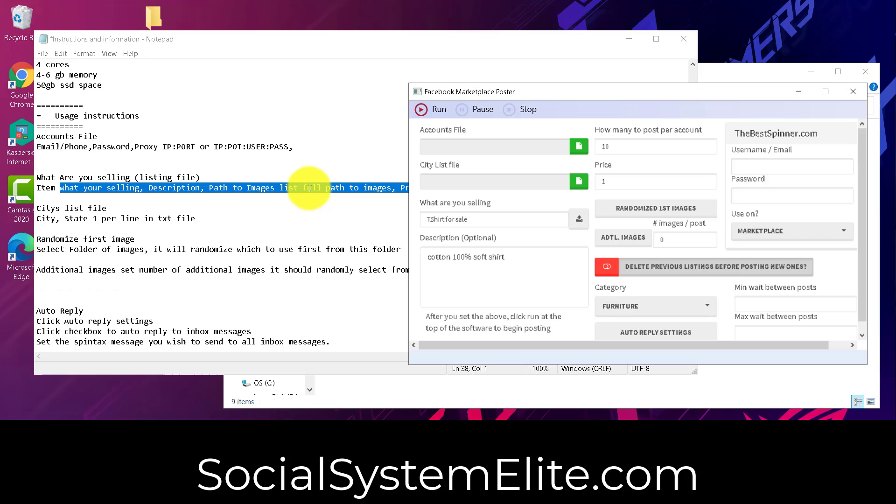
pyautogui.moveTo(286, 190)
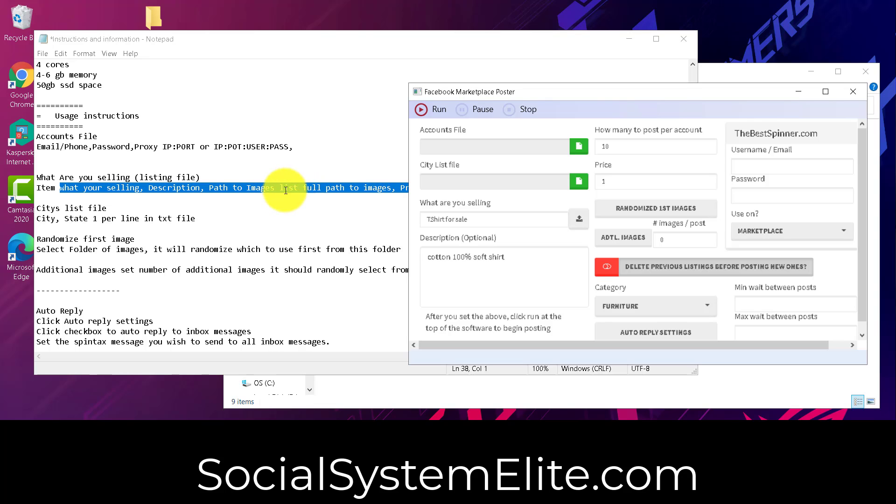
pyautogui.moveTo(609, 270)
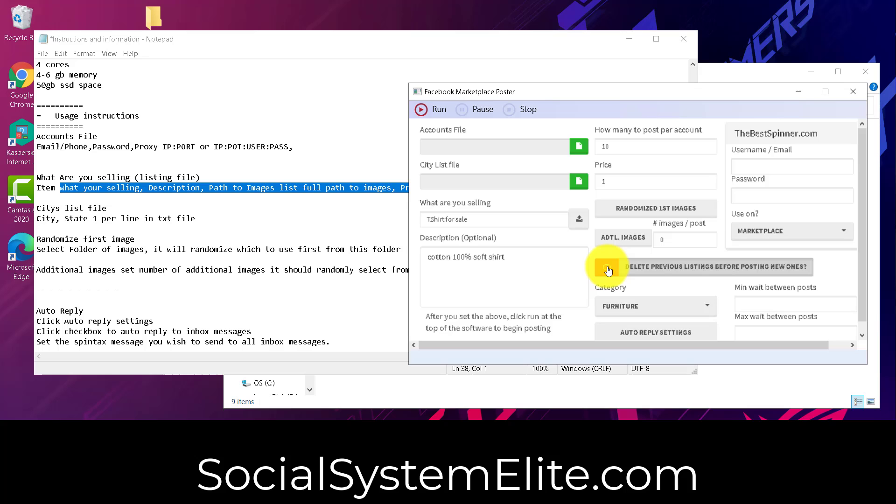
# Change the listing category from Furniture to Electronics & Computers.
pyautogui.click(655, 307)
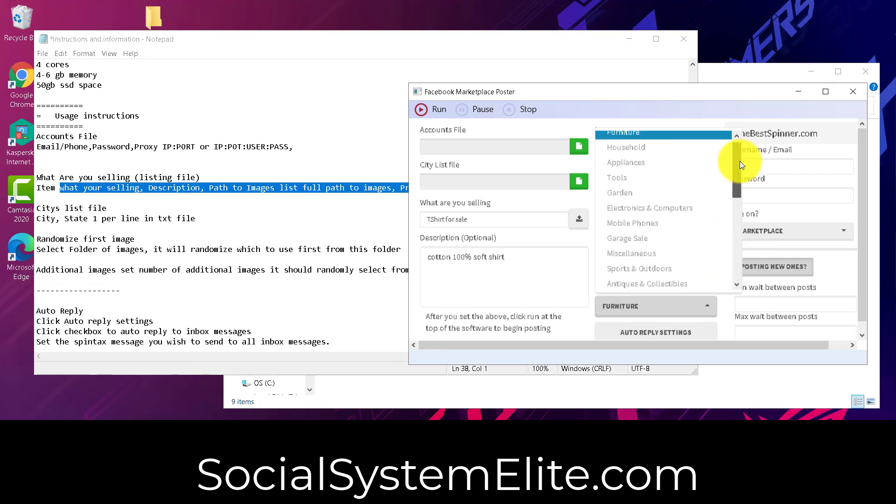
pyautogui.click(650, 208)
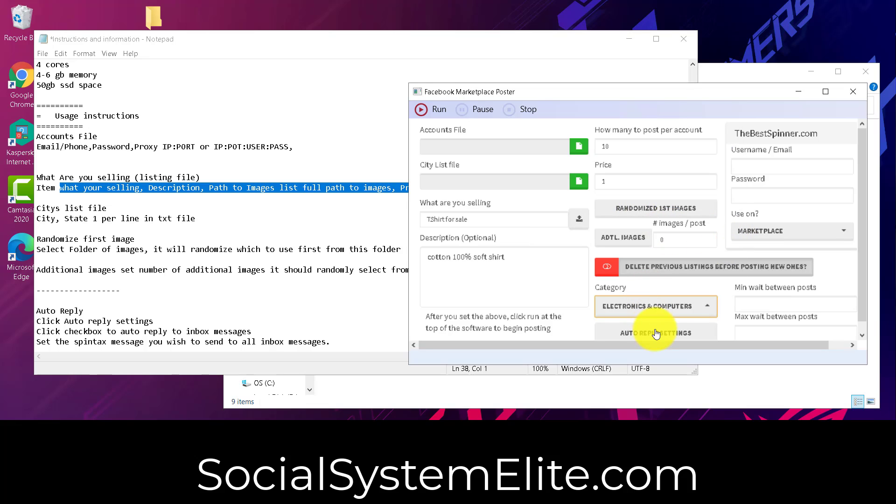
pyautogui.moveTo(773, 167)
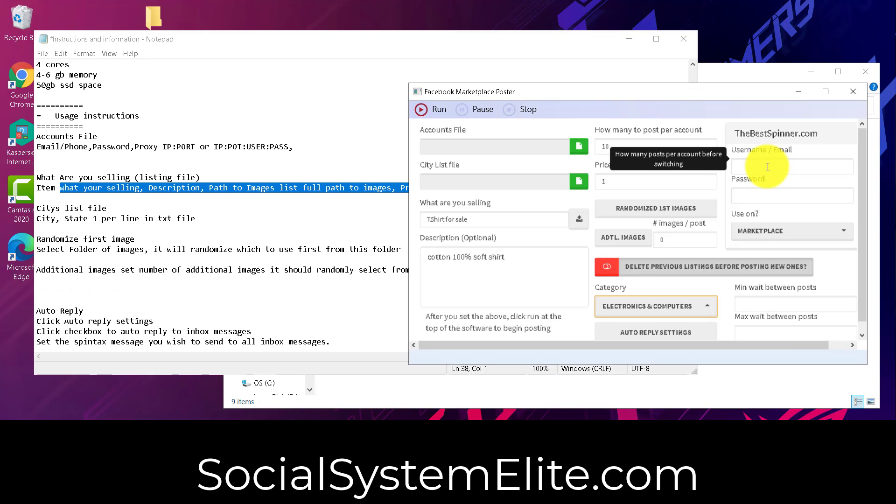
pyautogui.moveTo(472, 266)
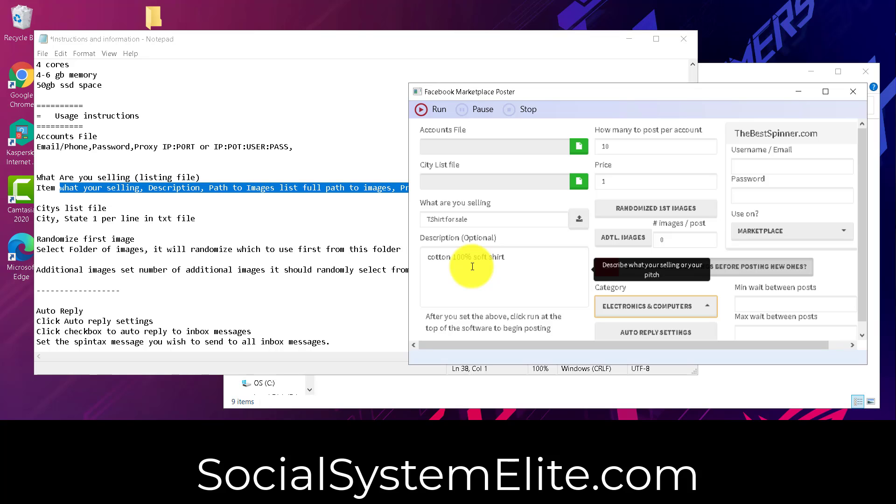
pyautogui.moveTo(786, 166)
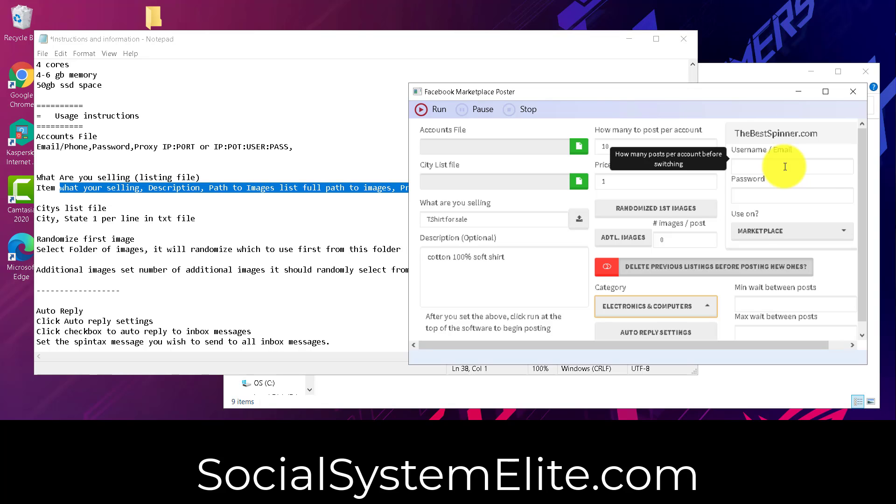
# Set TheBestSpinner's 'Use on?' option to MARKETPLACE.
pyautogui.click(792, 230)
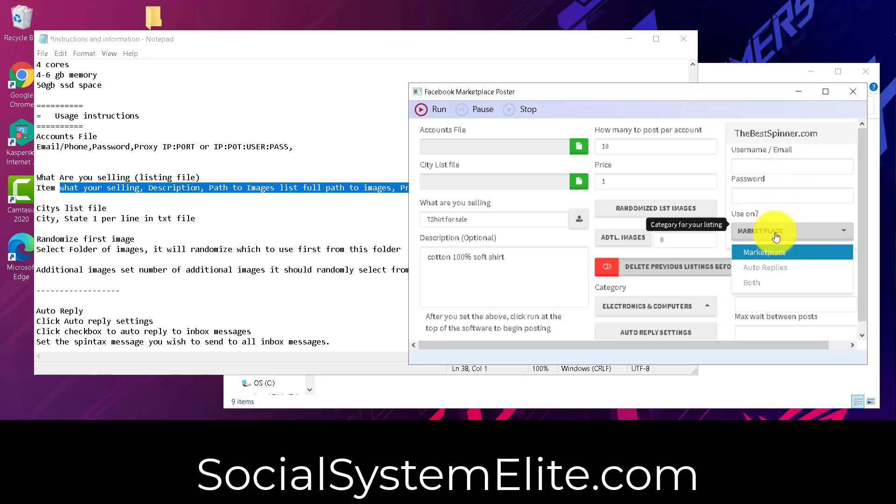
pyautogui.moveTo(770, 270)
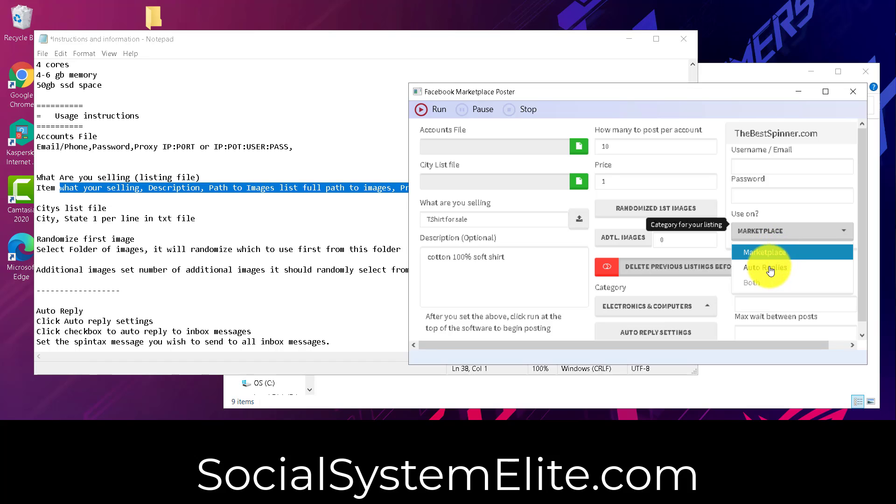
pyautogui.click(765, 252)
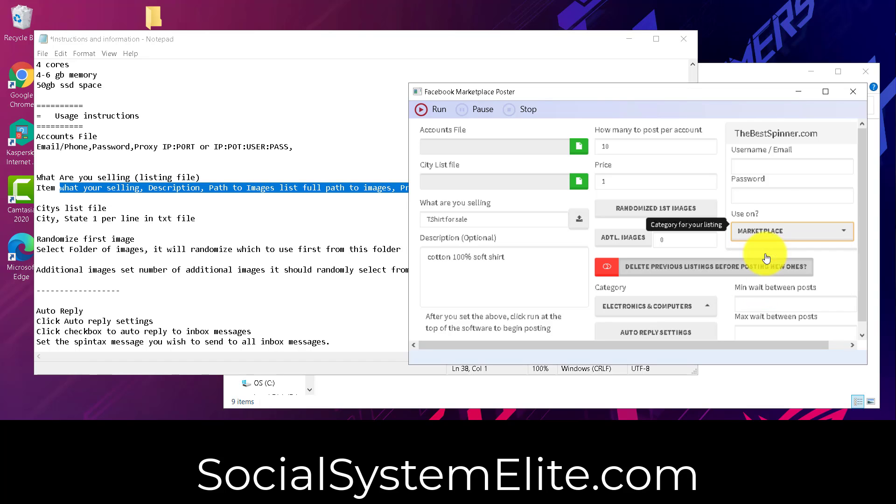
pyautogui.moveTo(751, 166)
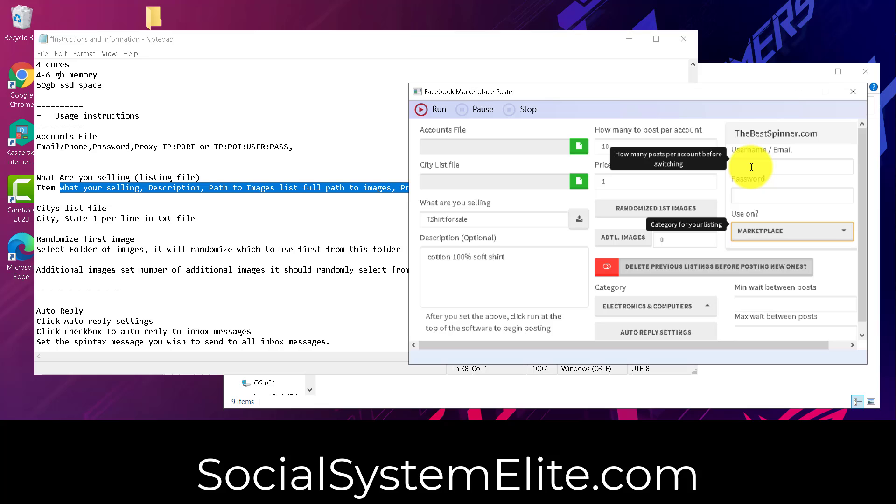
pyautogui.moveTo(745, 191)
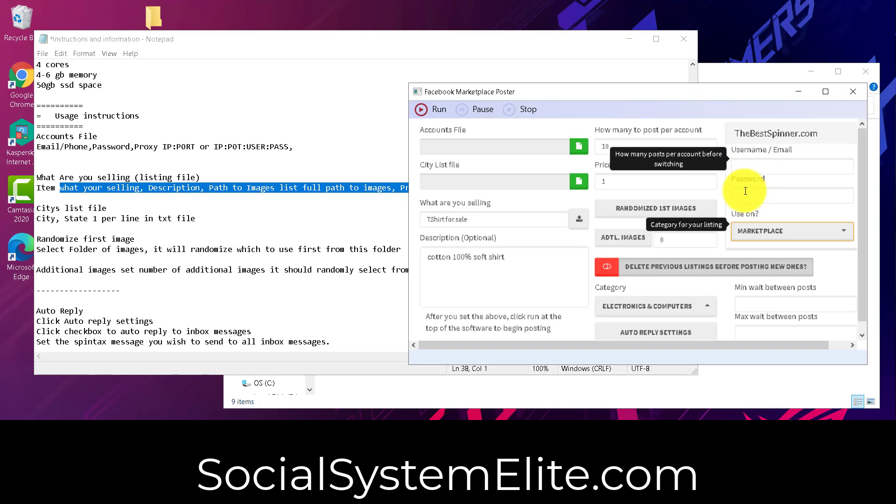
pyautogui.moveTo(763, 260)
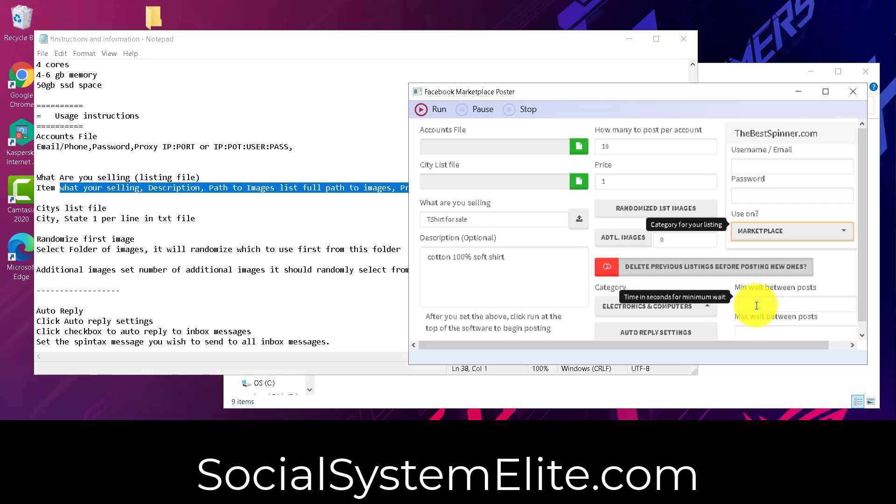
pyautogui.click(795, 304)
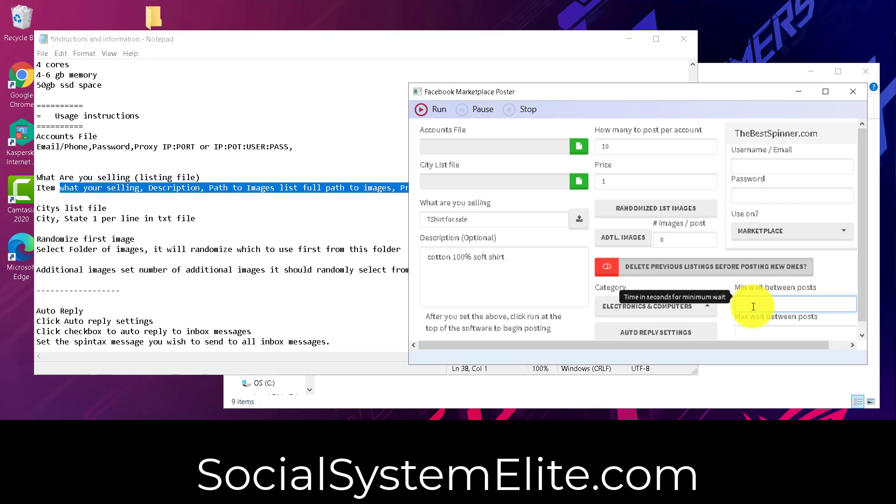
pyautogui.click(796, 303)
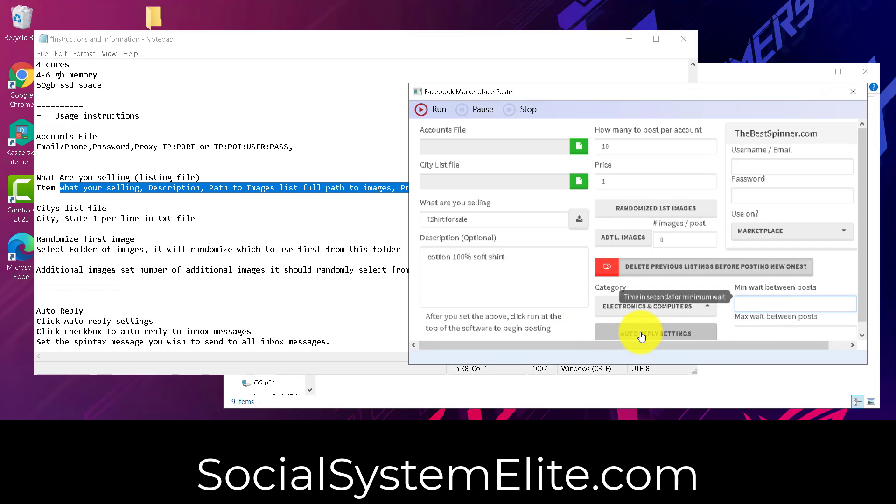
pyautogui.click(655, 332)
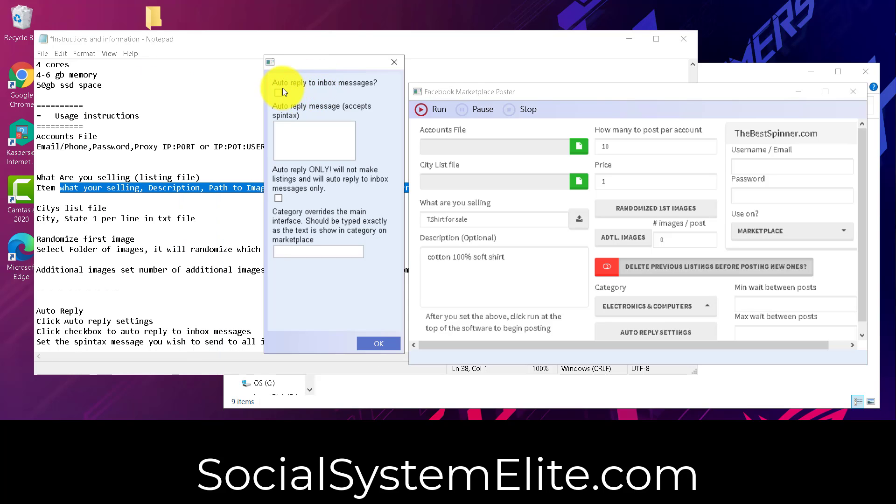
pyautogui.moveTo(279, 98)
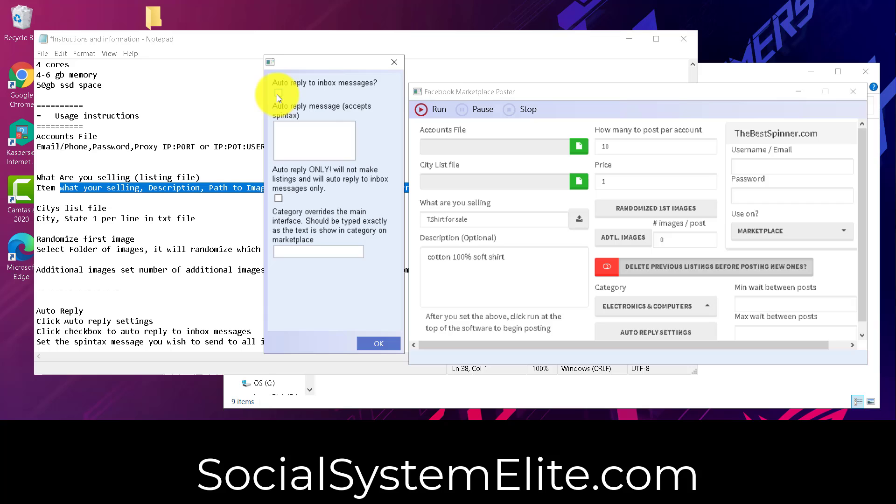
# Enable auto reply to inbox messages and the Auto reply ONLY mode.
pyautogui.click(279, 92)
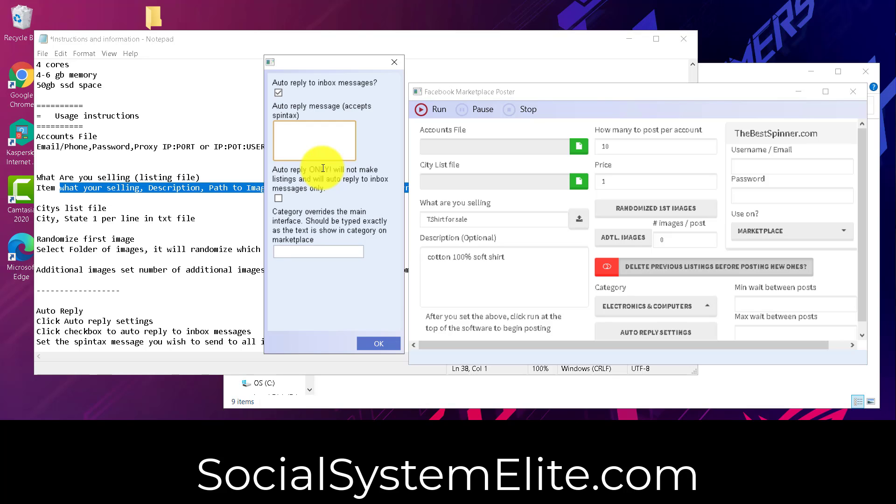
pyautogui.click(314, 140)
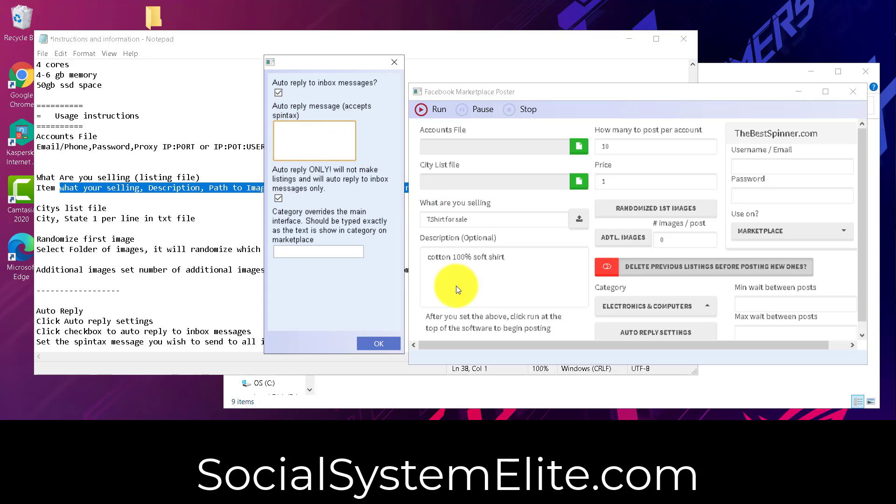
pyautogui.moveTo(313, 144)
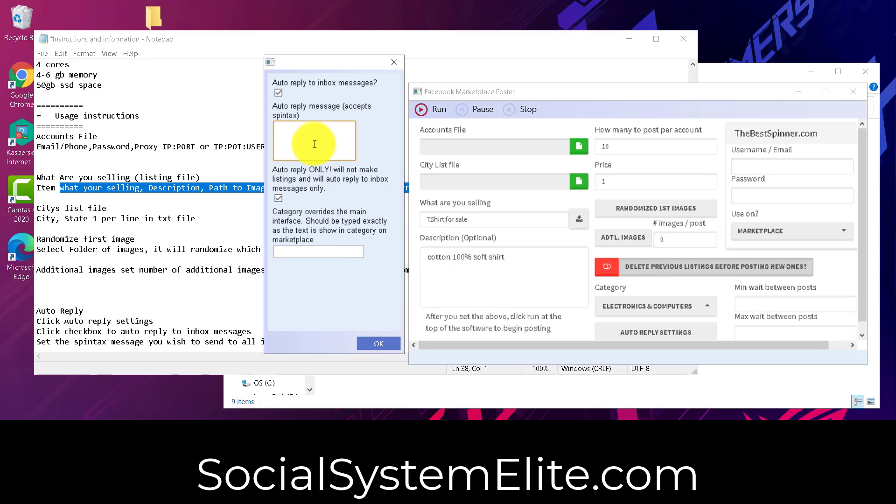
pyautogui.write('{')
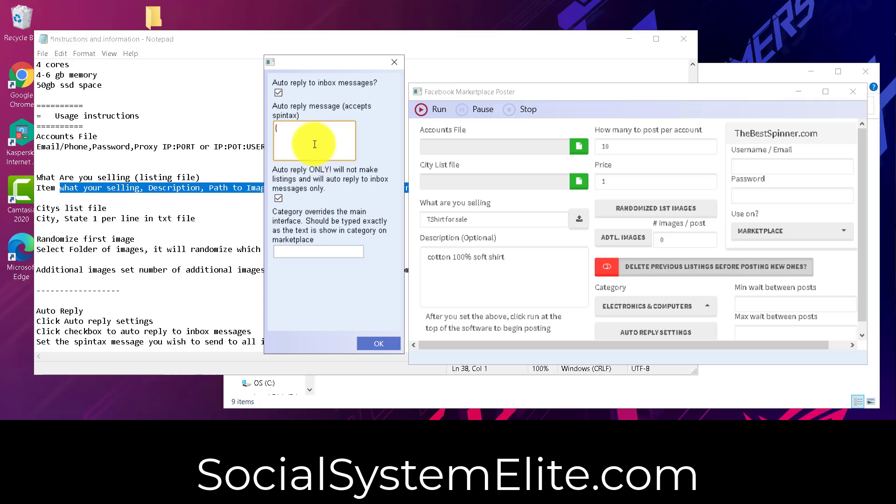
pyautogui.write('hi|')
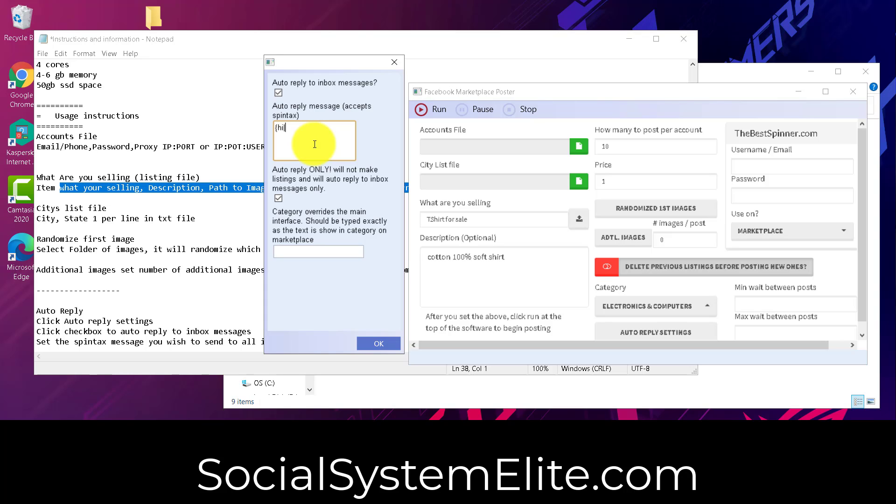
pyautogui.write('how are you')
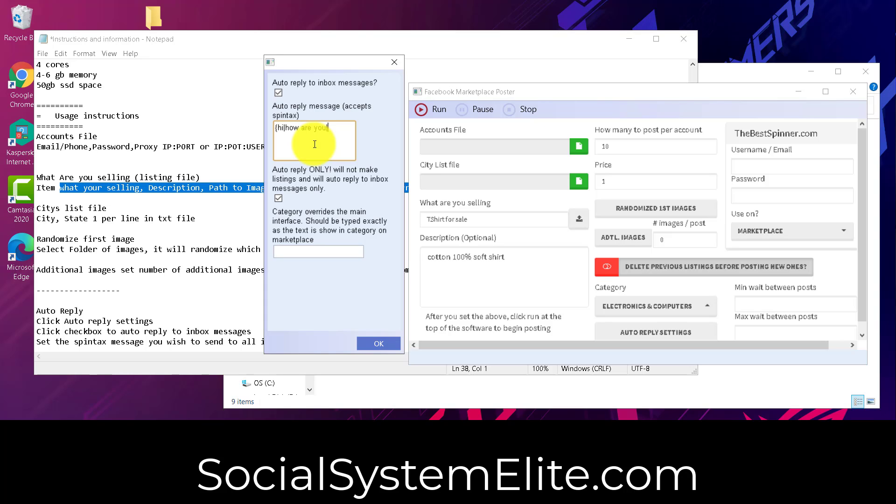
pyautogui.write('great')
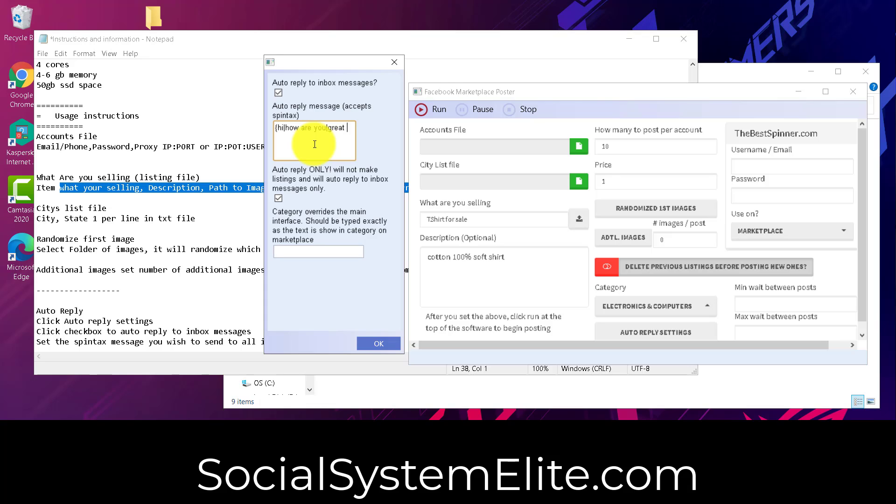
pyautogui.write('to meet you},')
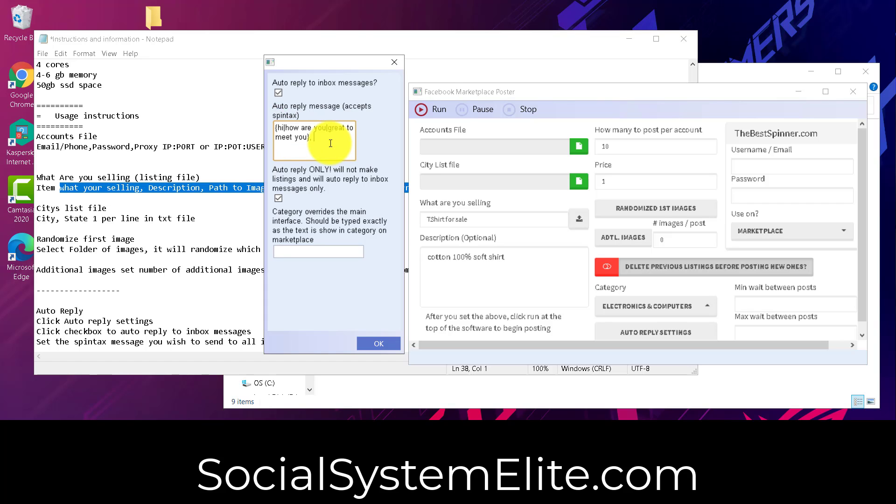
pyautogui.write('more information call')
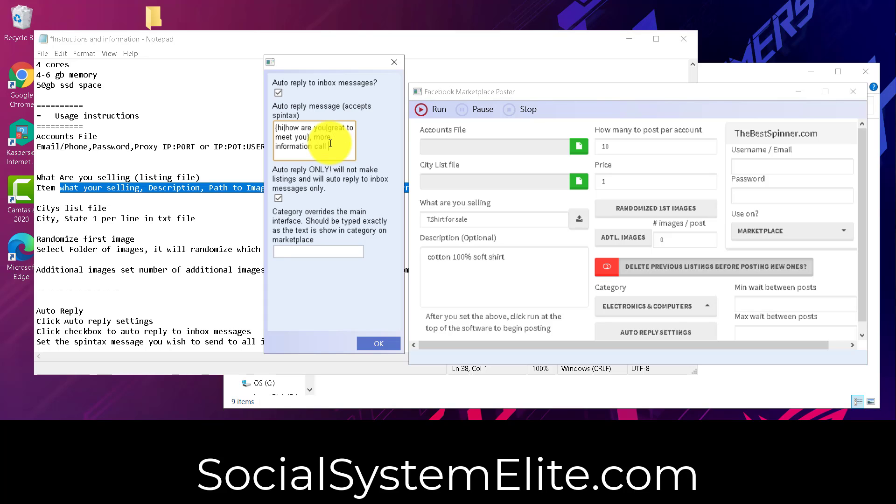
pyautogui.write('1234567891')
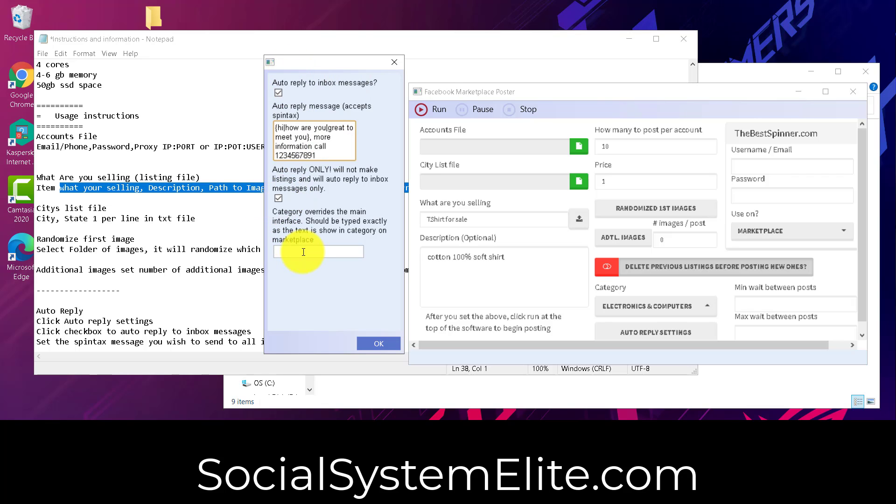
pyautogui.moveTo(660, 306)
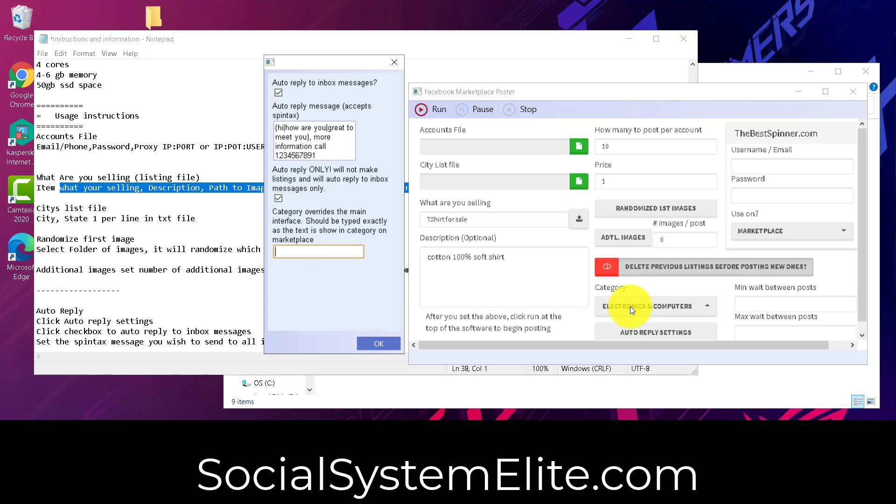
pyautogui.moveTo(408, 324)
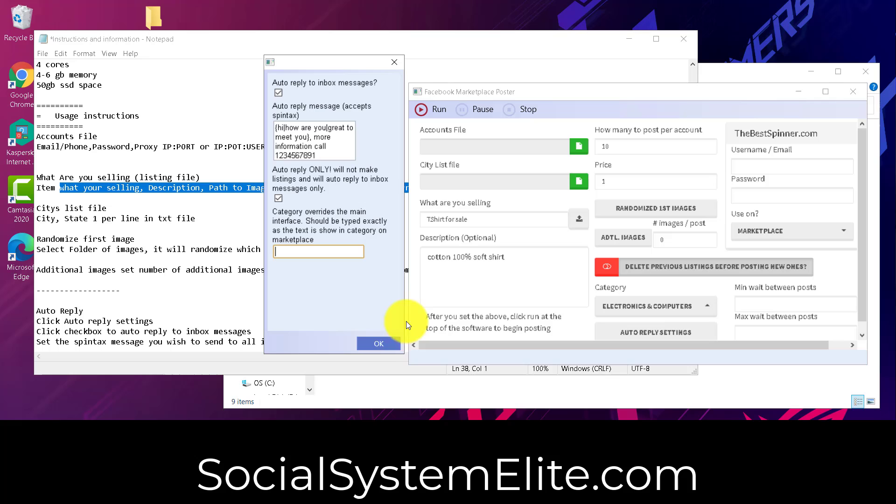
# Confirm the auto reply dialog with OK, leaving the category override blank.
pyautogui.click(378, 344)
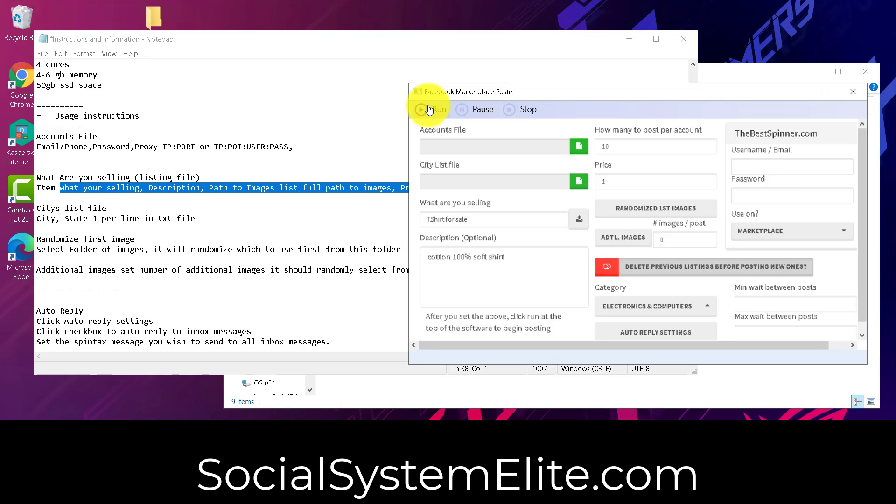
pyautogui.scroll(-3)
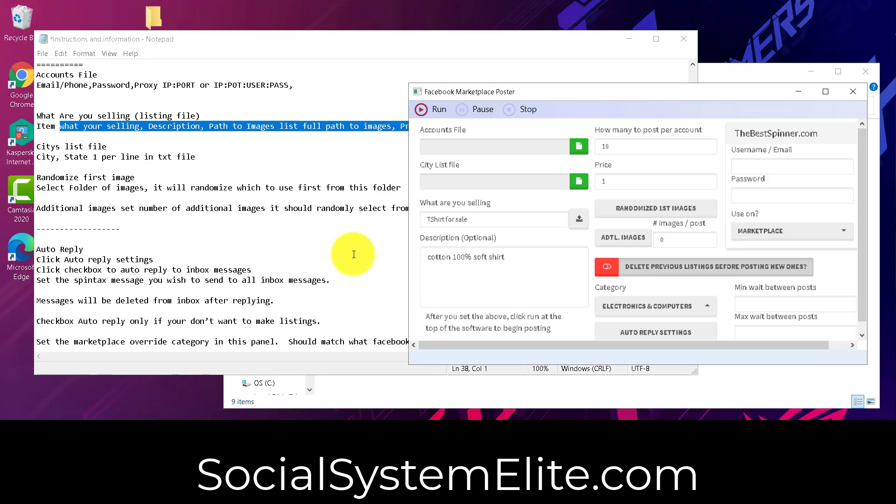
pyautogui.scroll(-3)
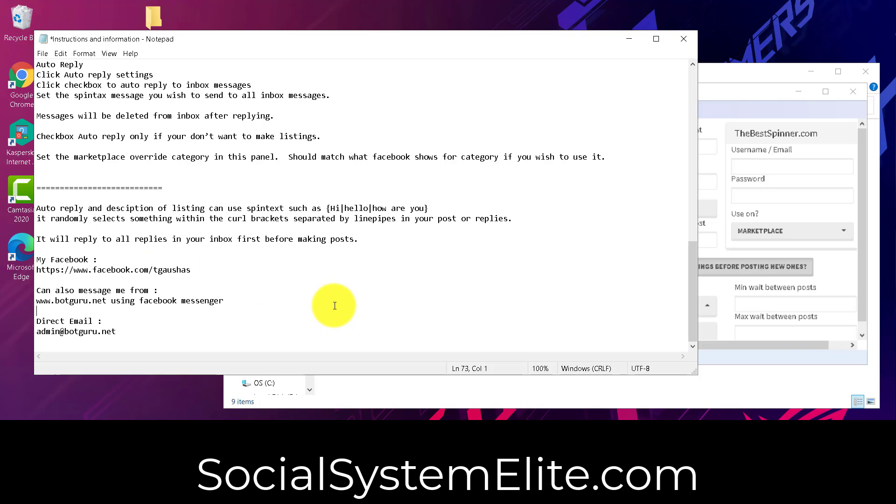
pyautogui.scroll(3)
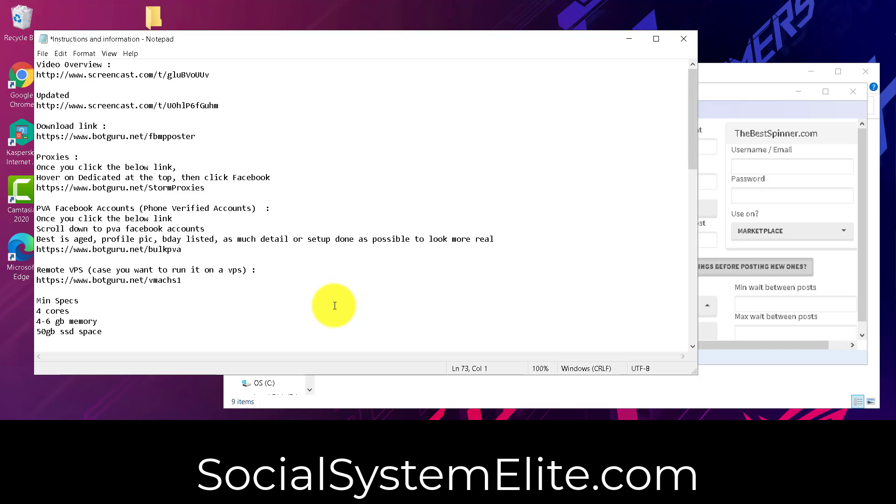
pyautogui.moveTo(684, 39)
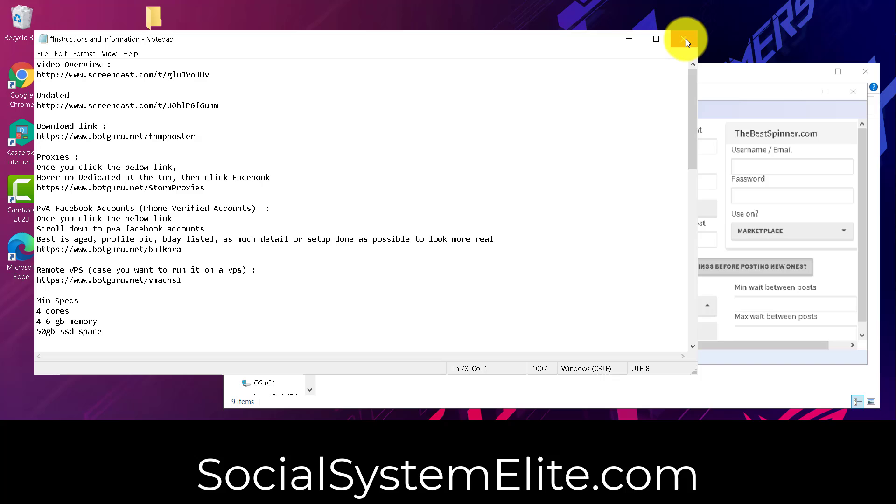